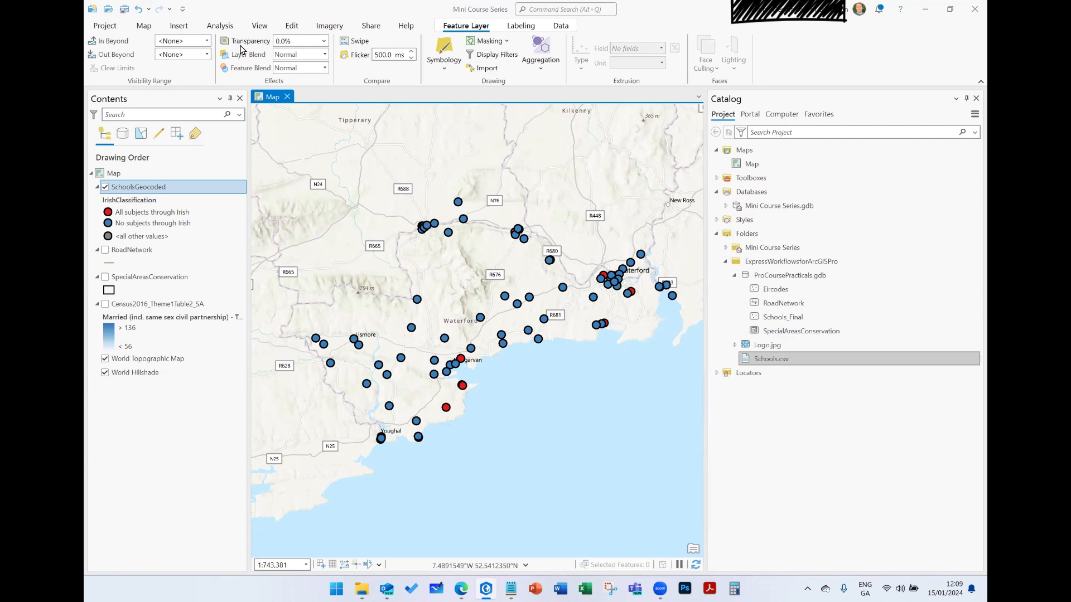
mouse_move(541, 53)
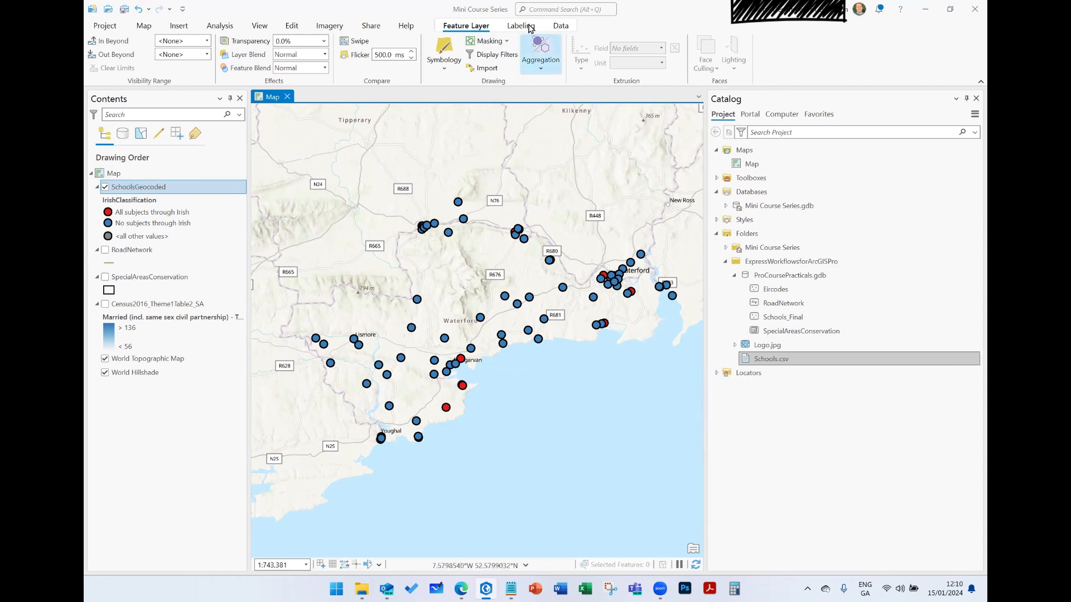
Step: Open the Labeling tab for the SchoolsGeocoded layer
click(520, 25)
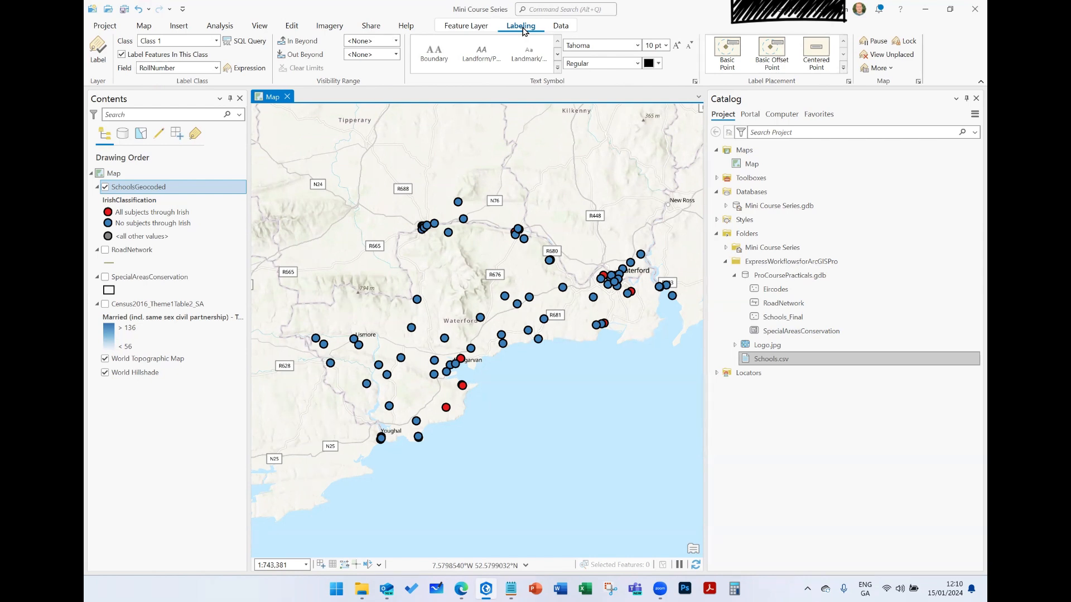
click(99, 46)
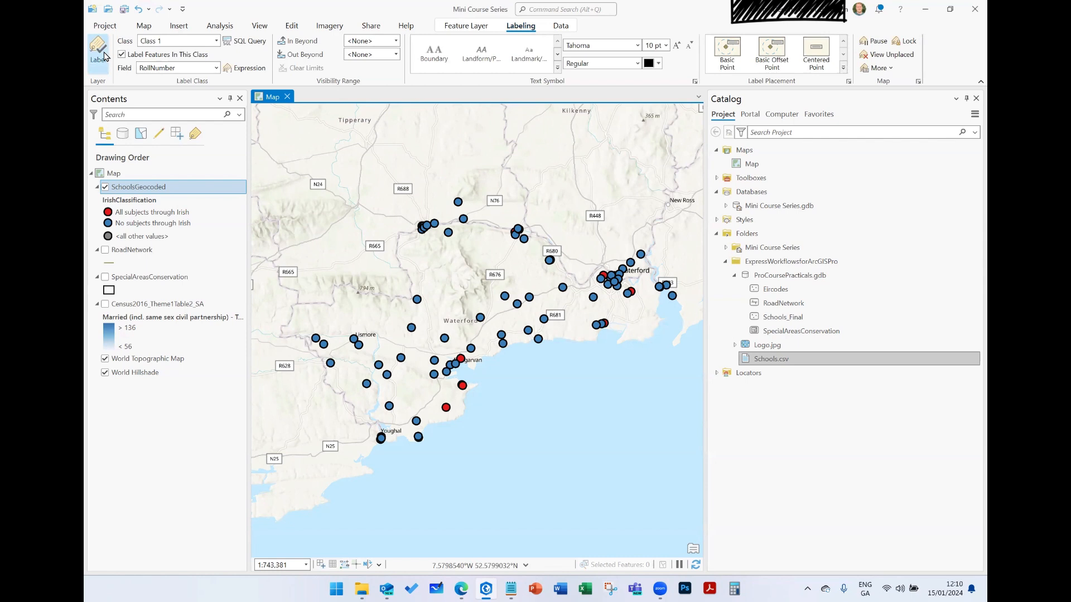
mouse_move(102, 53)
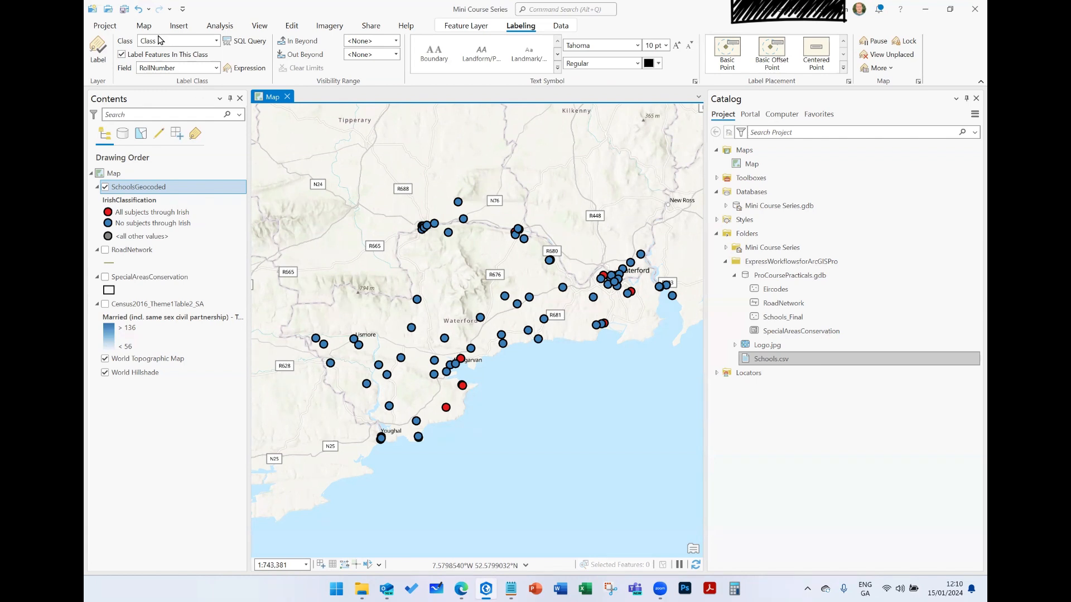
click(177, 40)
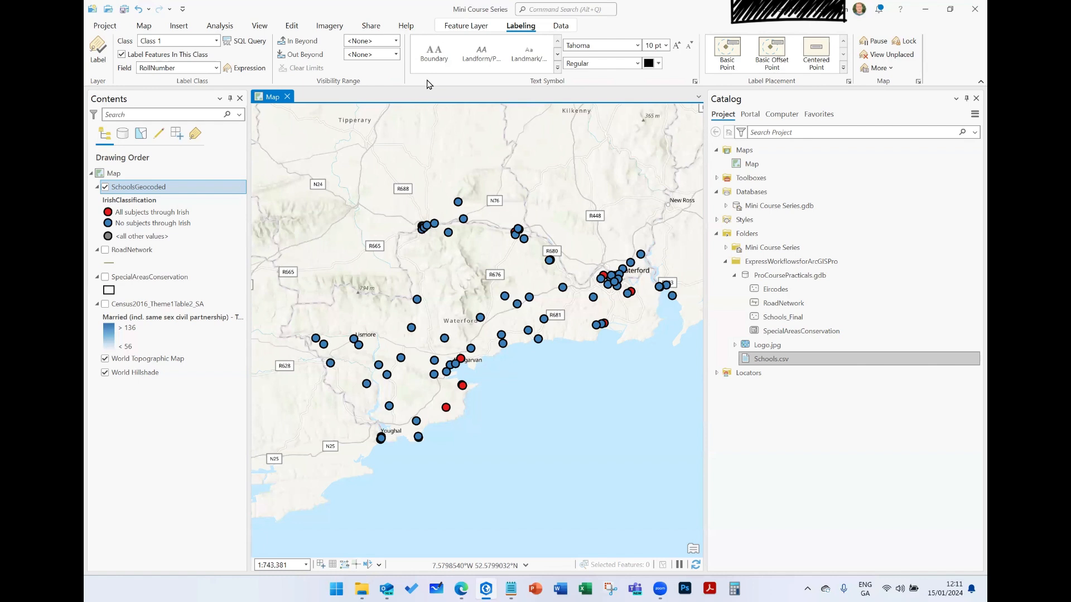
mouse_move(322, 74)
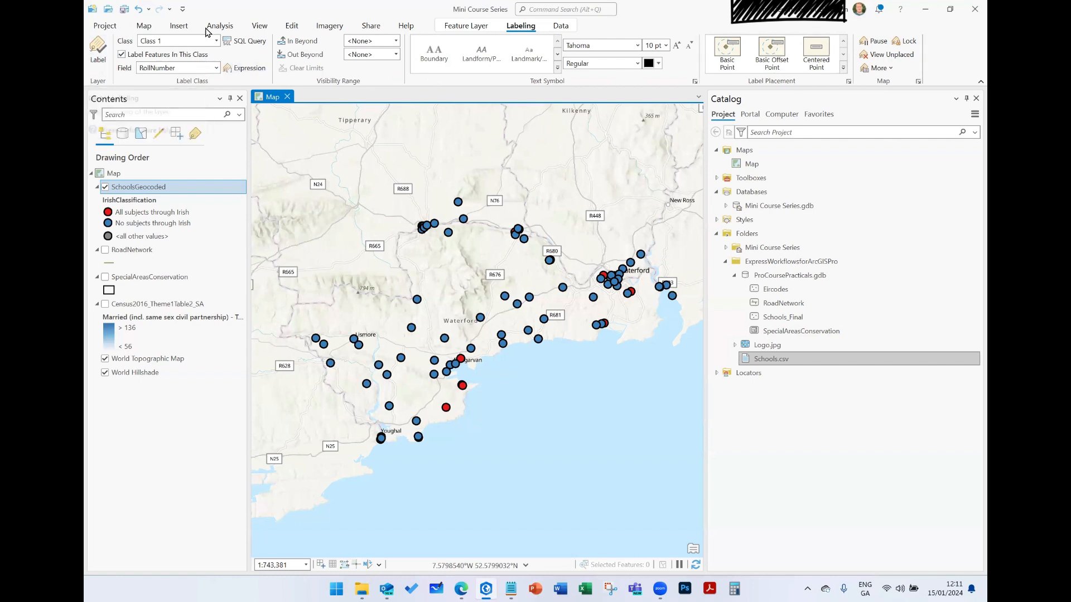
click(215, 40)
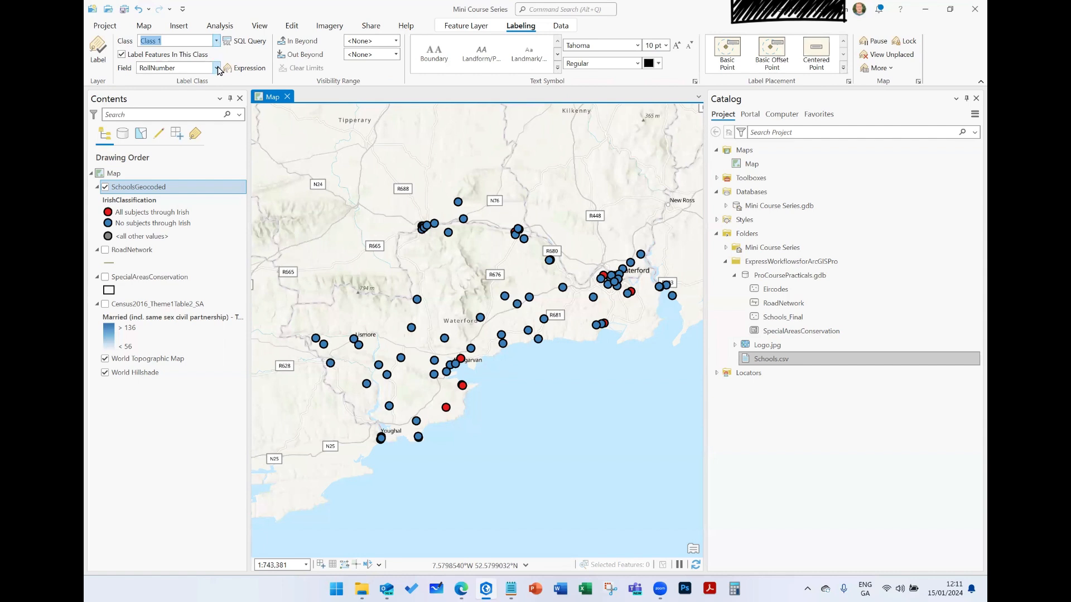
Step: Change the Class 1 label field from RollNumber to Eircode
click(217, 67)
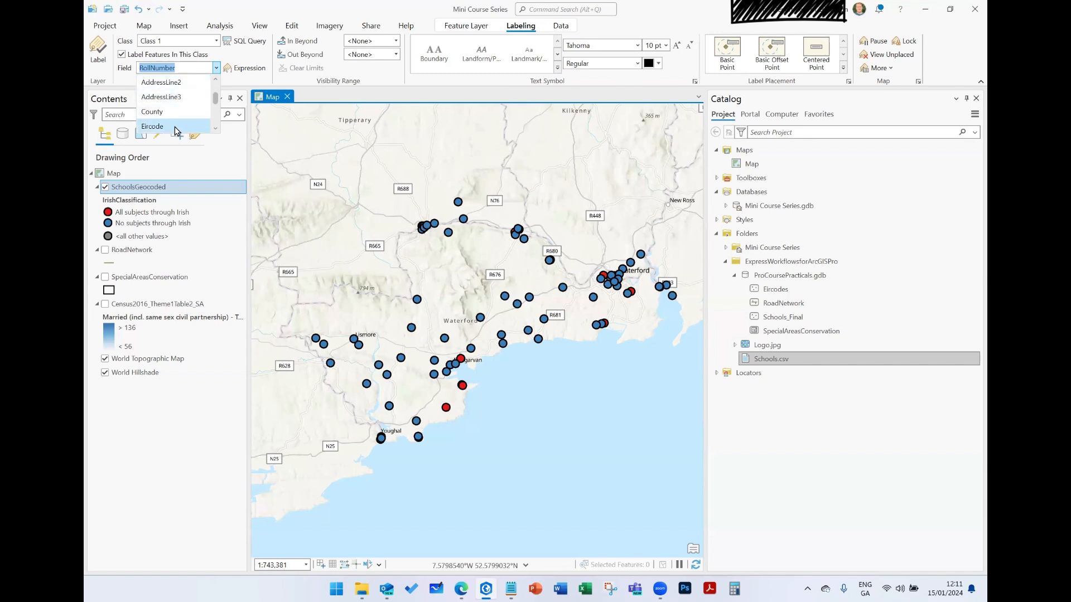
click(152, 126)
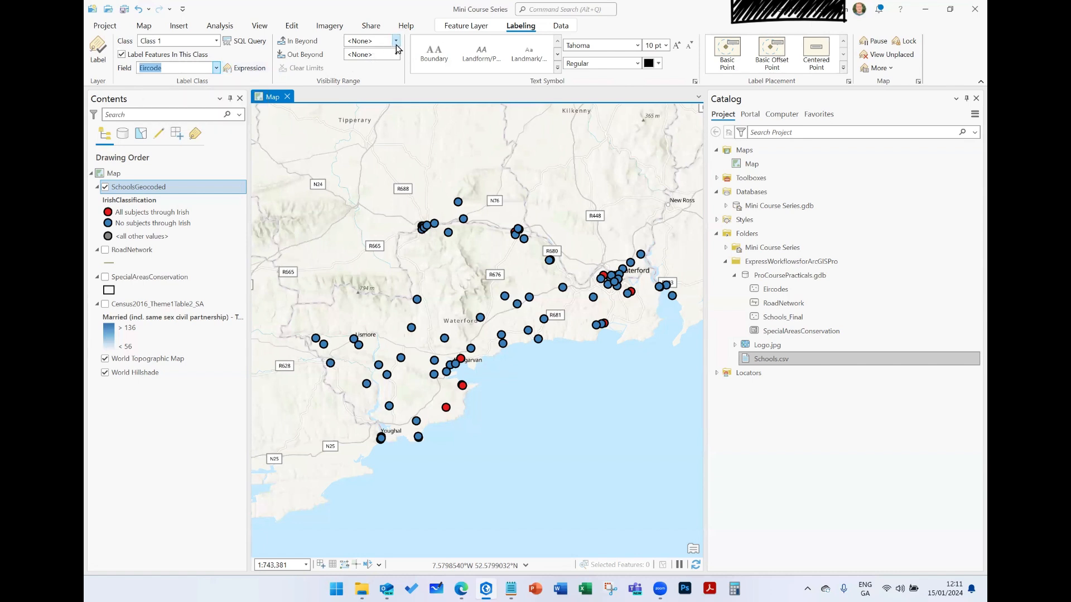
mouse_move(397, 46)
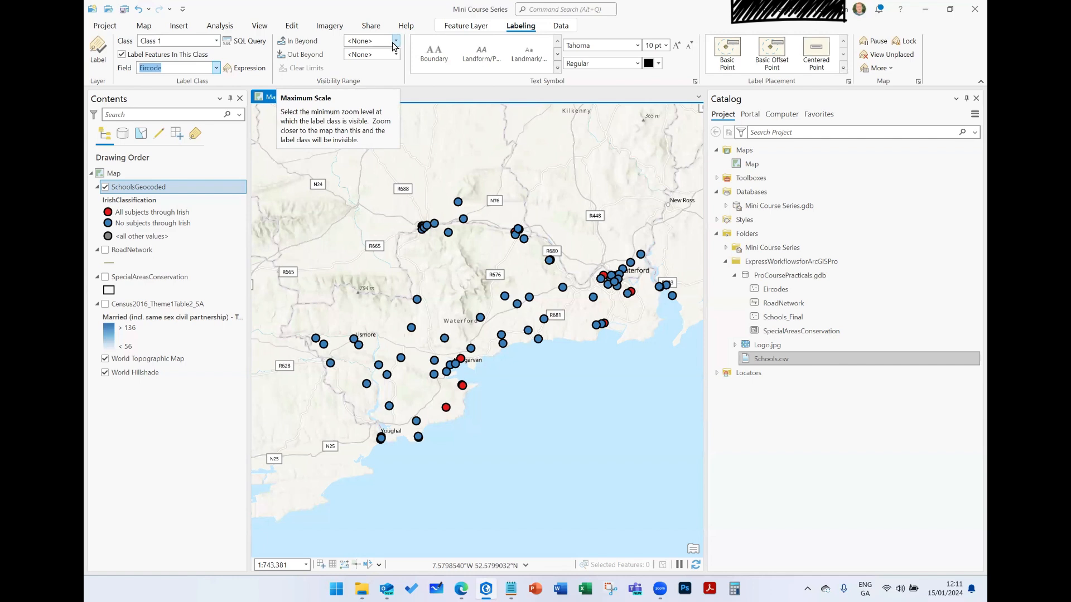
click(401, 41)
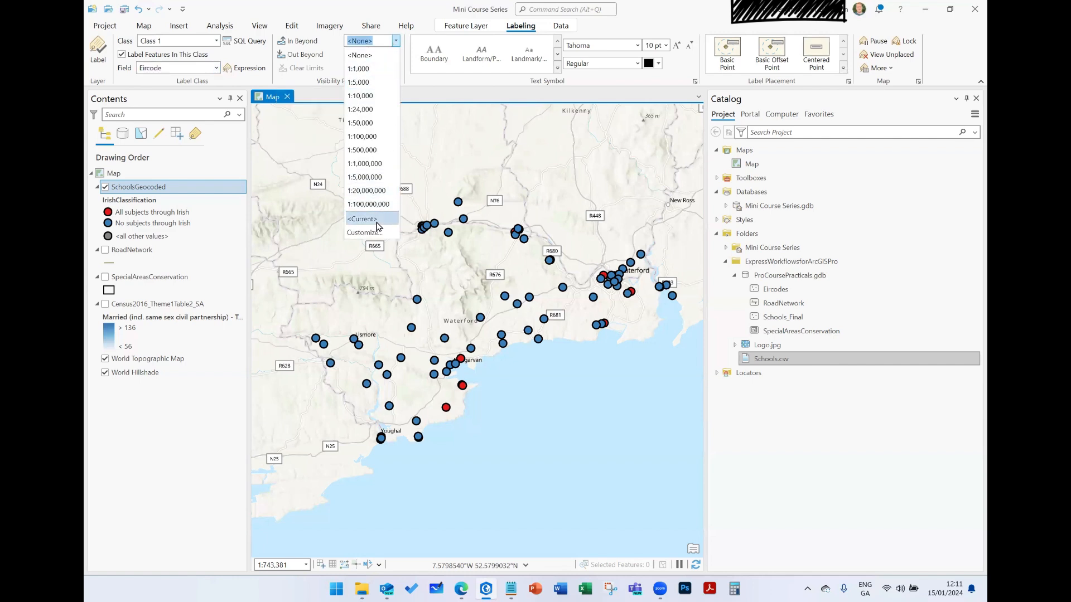
mouse_move(378, 225)
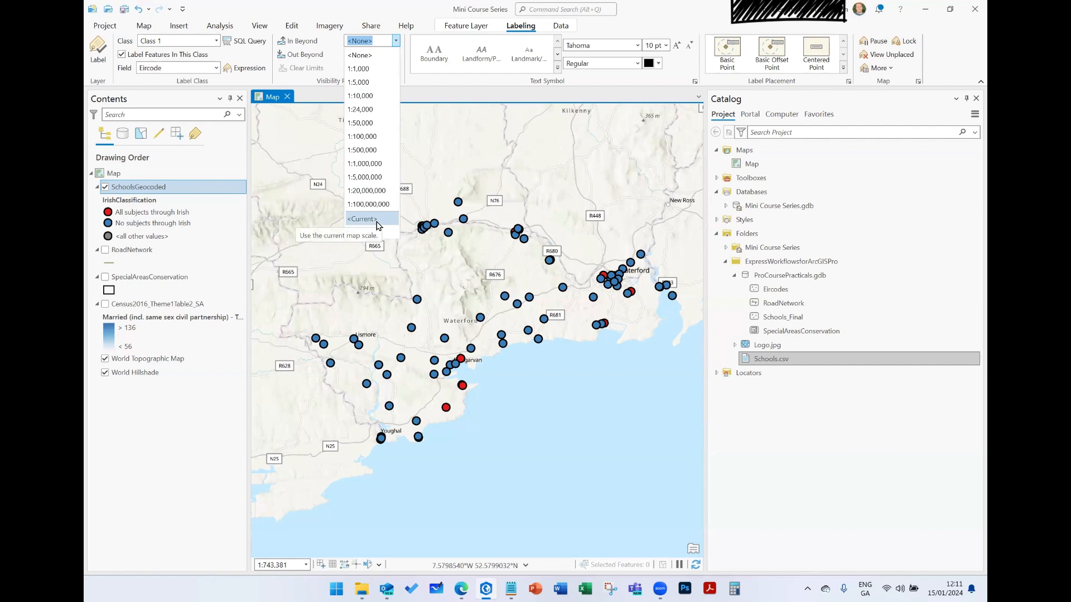
click(360, 219)
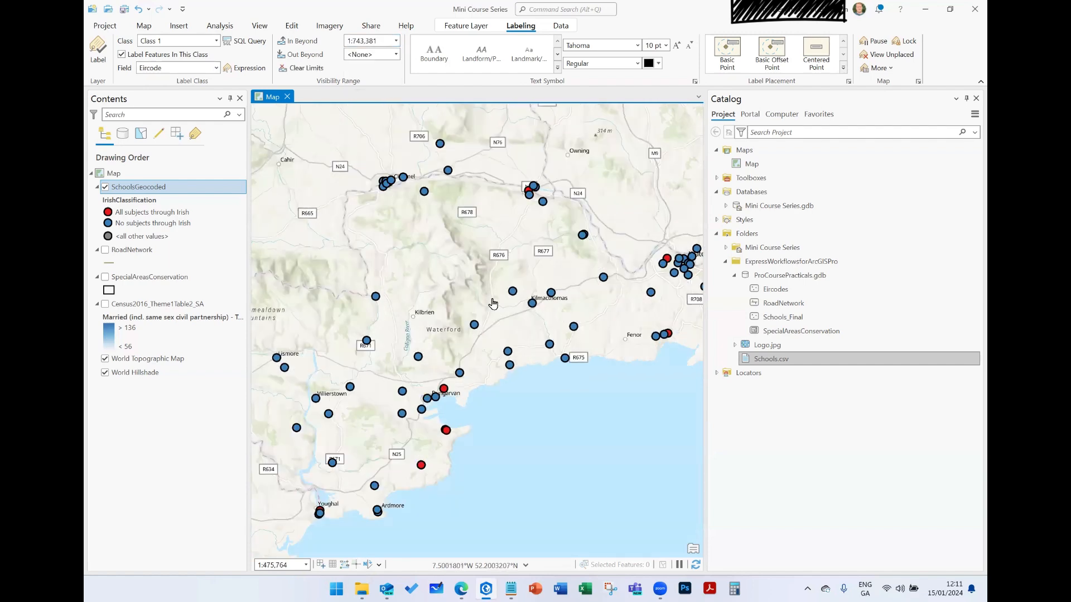
scroll(down, 3)
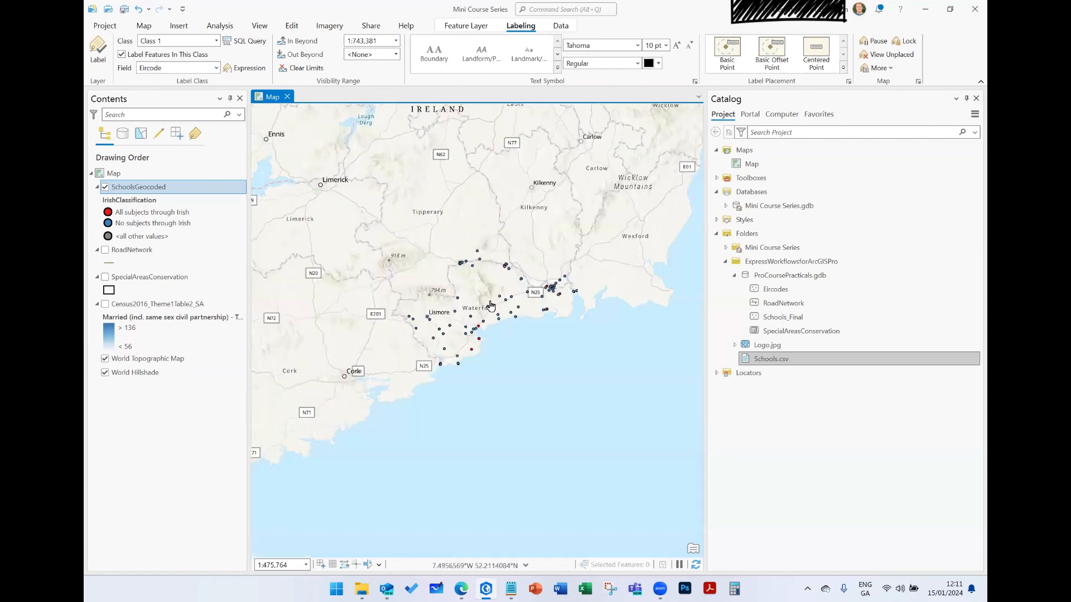
click(395, 40)
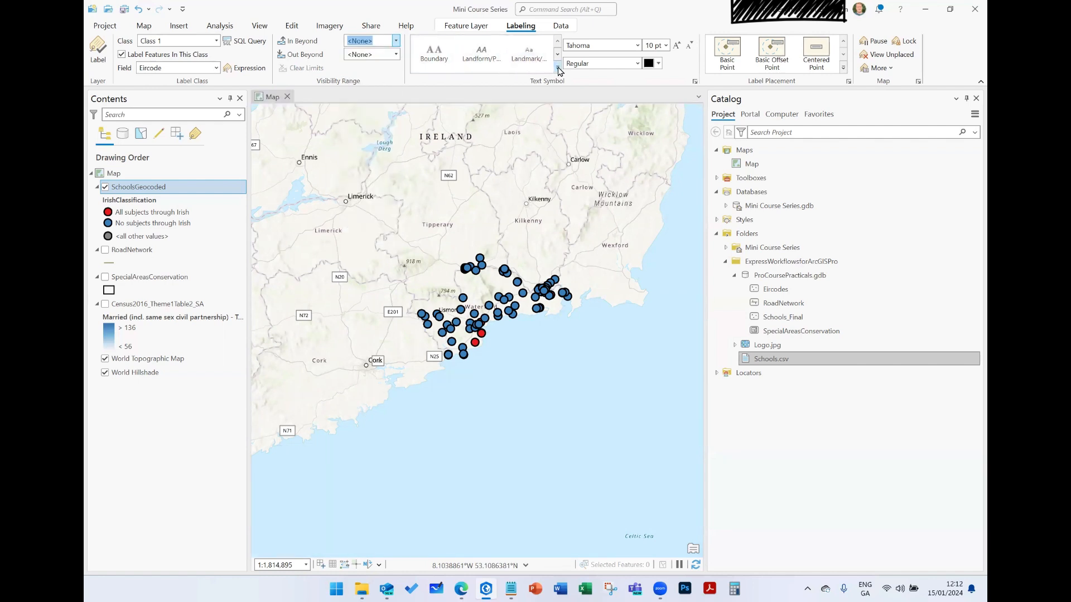
click(557, 69)
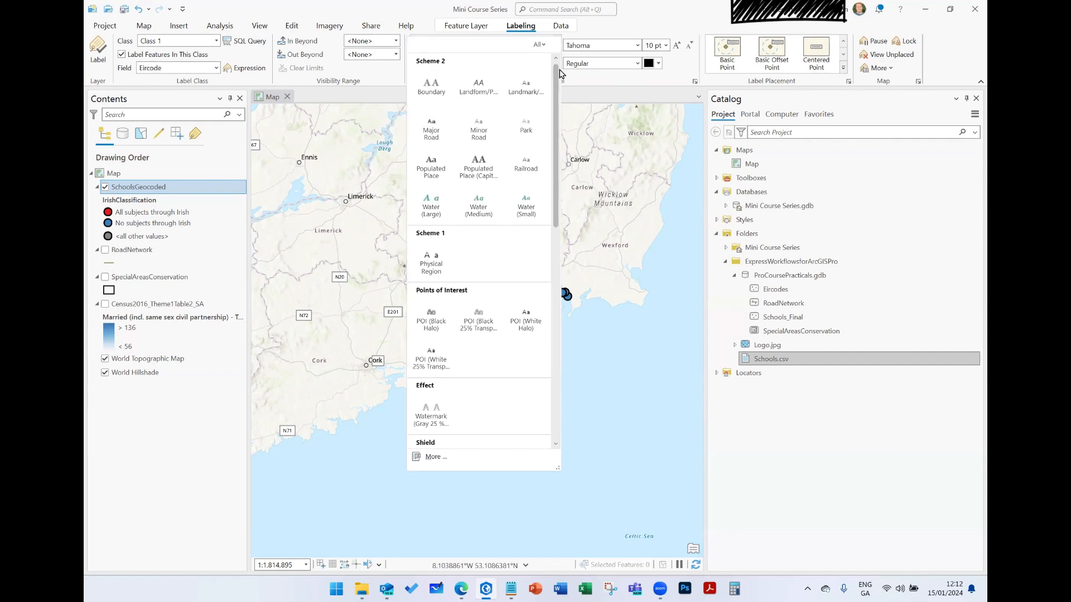
scroll(down, 3)
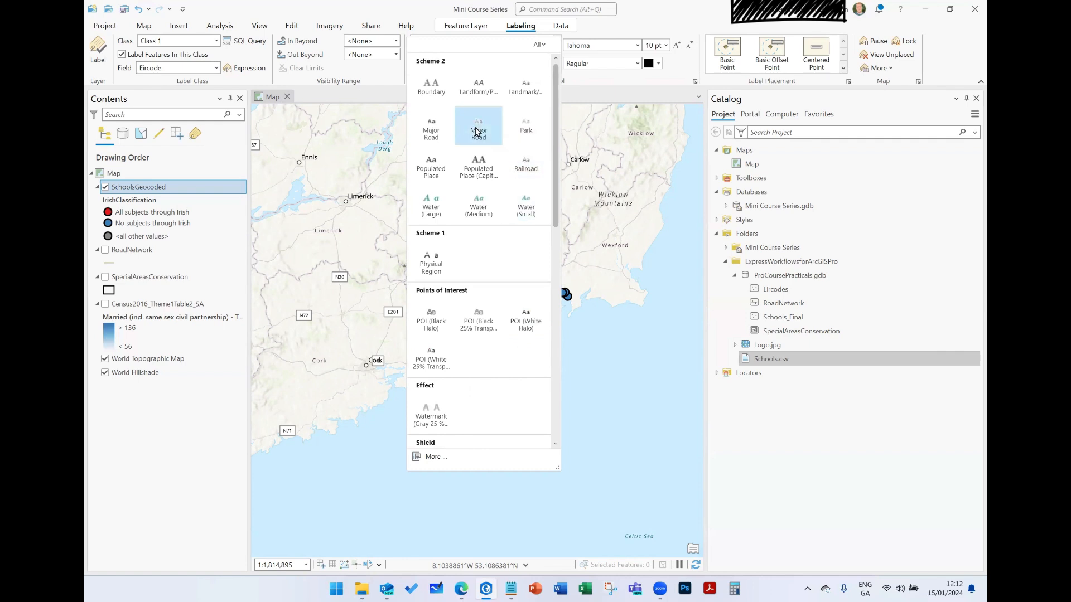
mouse_move(478, 129)
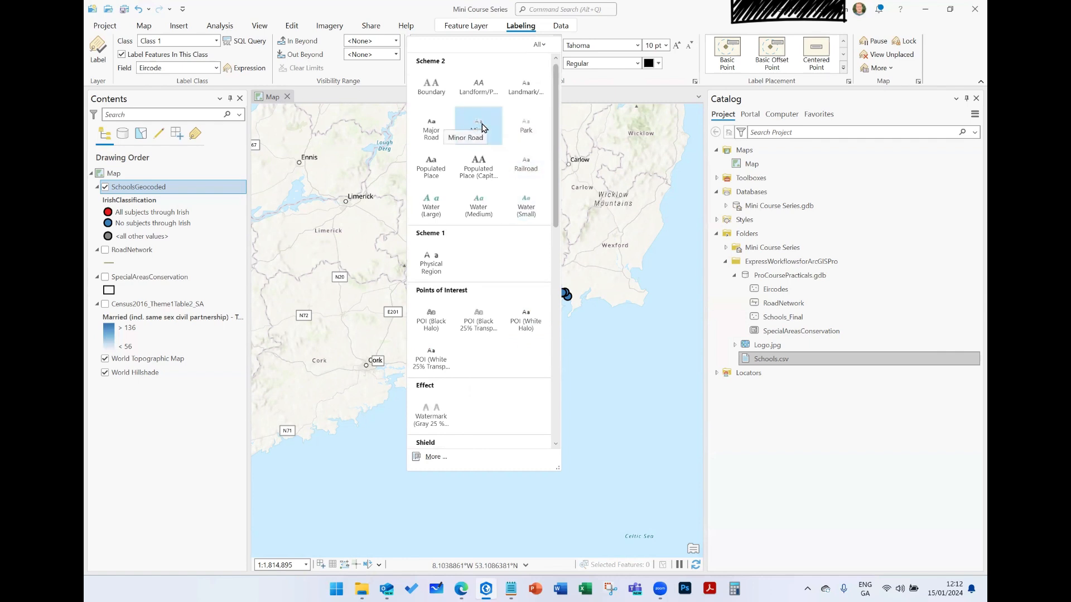
mouse_move(673, 82)
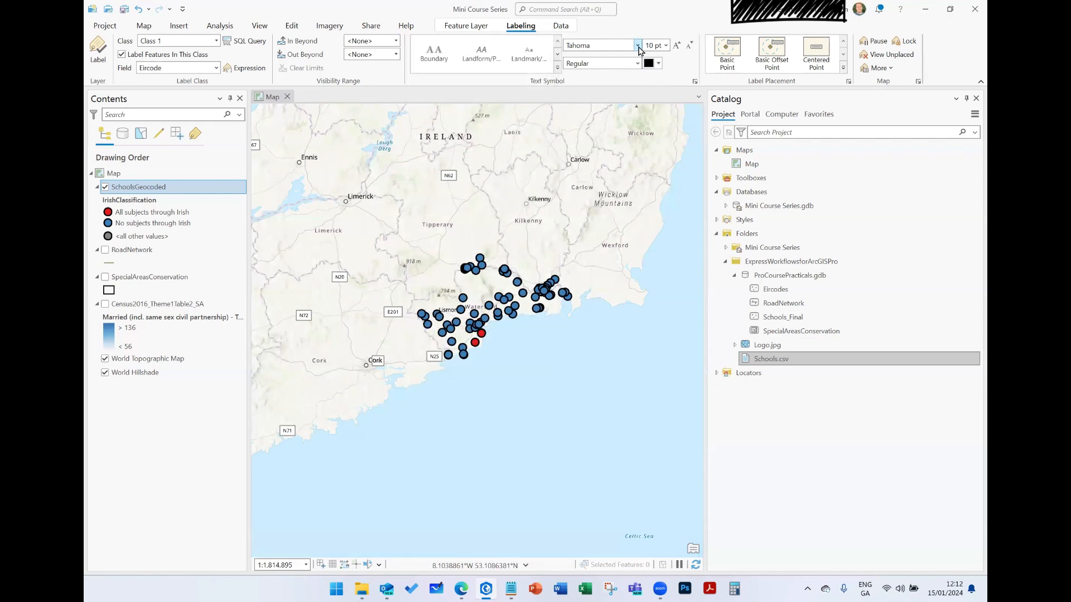
Step: Set the label font to Arial Regular at 11 pt
click(636, 45)
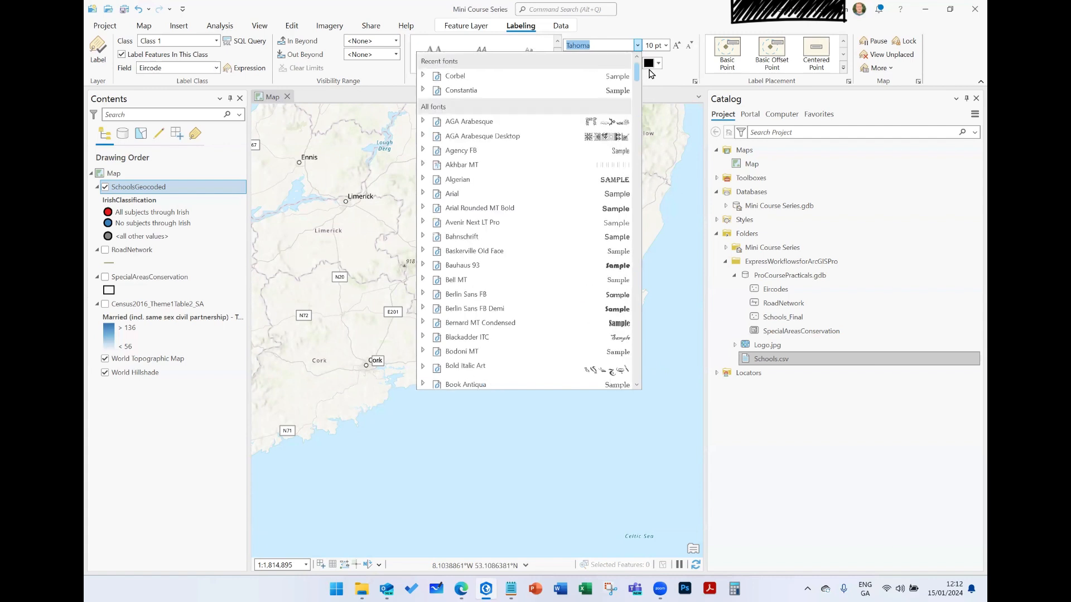
click(423, 193)
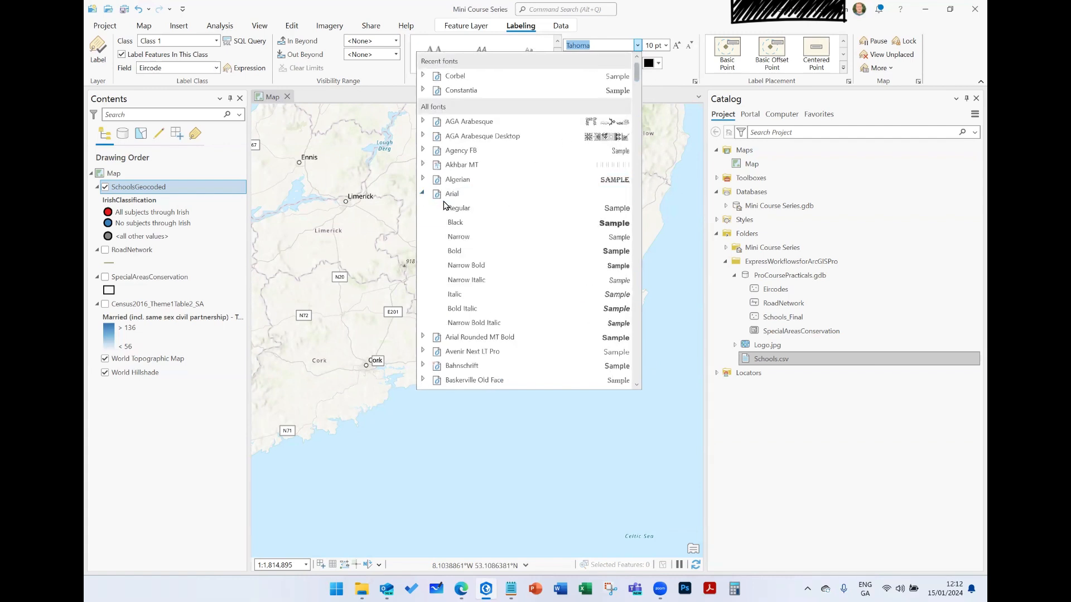
mouse_move(448, 201)
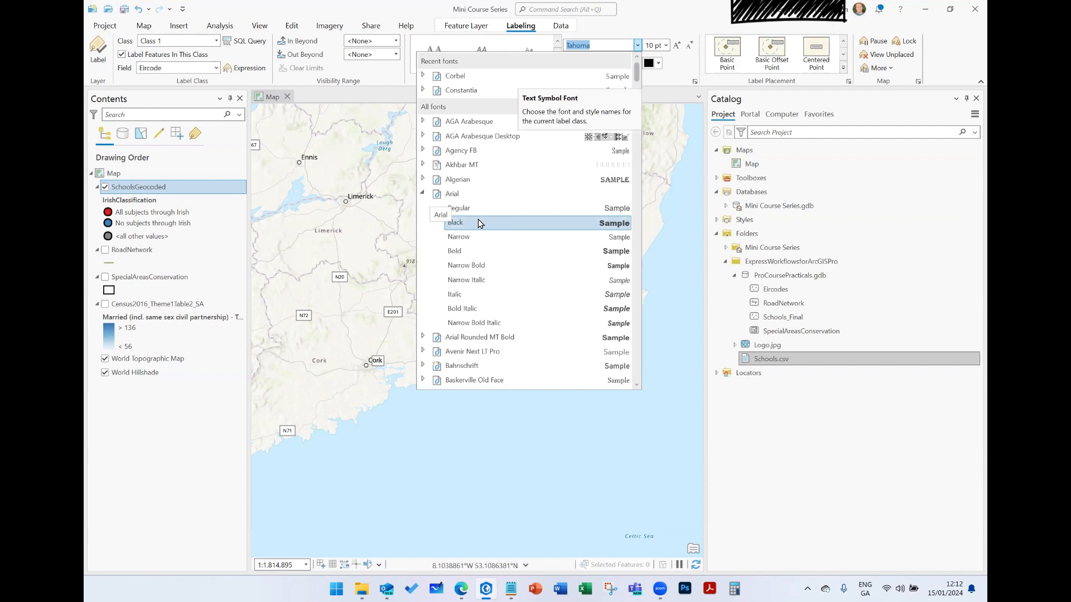
mouse_move(466, 237)
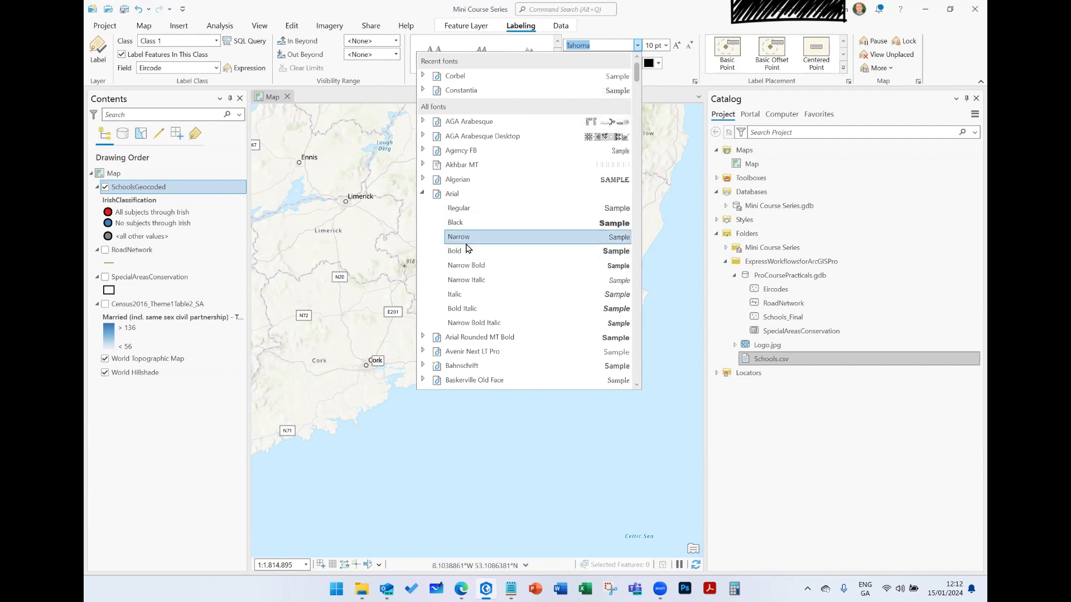
mouse_move(459, 208)
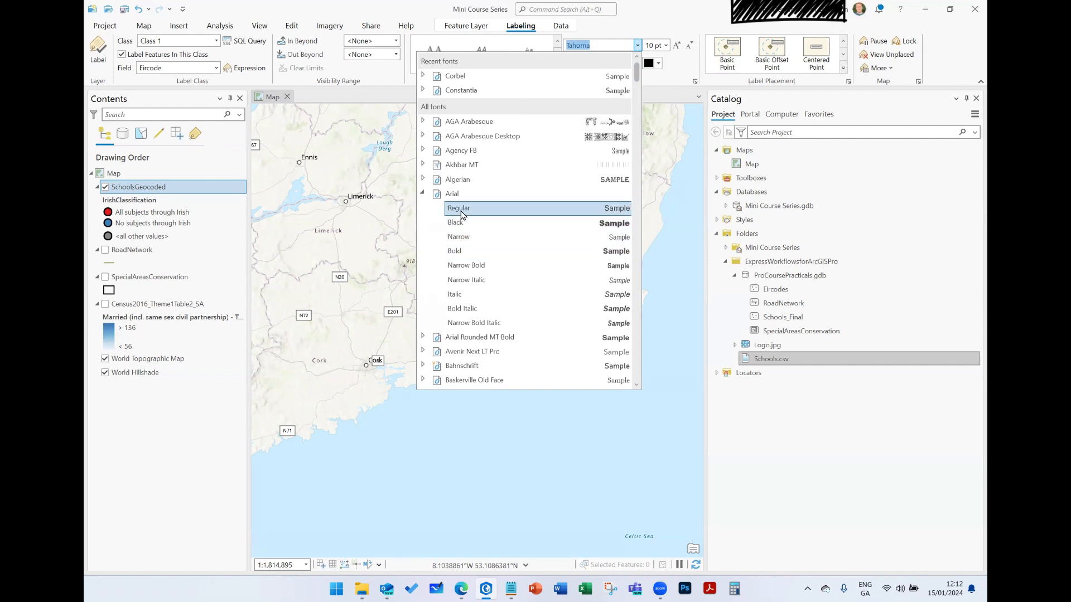
click(459, 207)
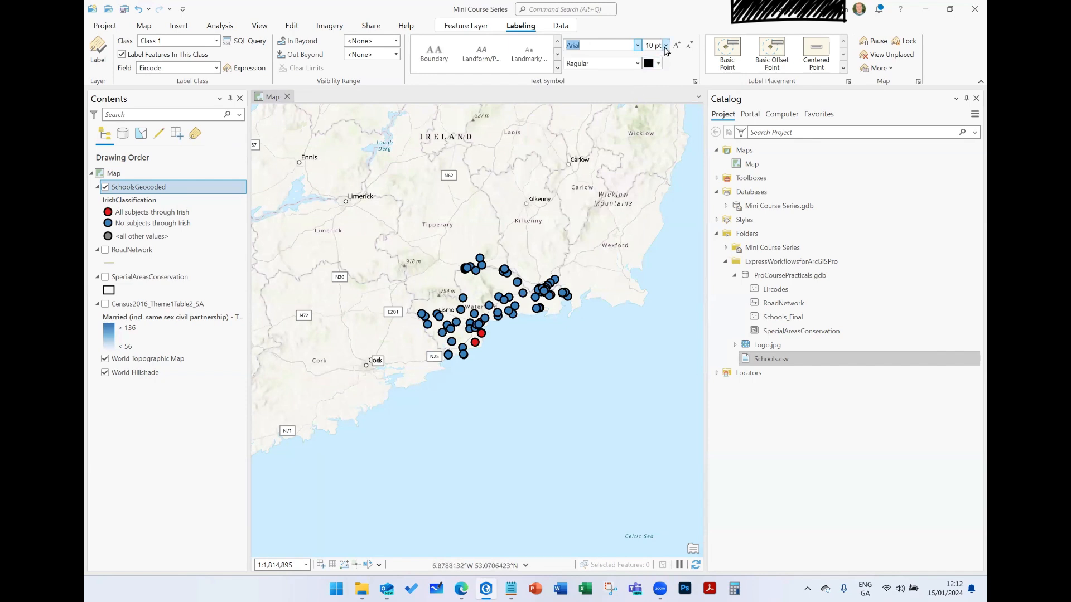
click(665, 45)
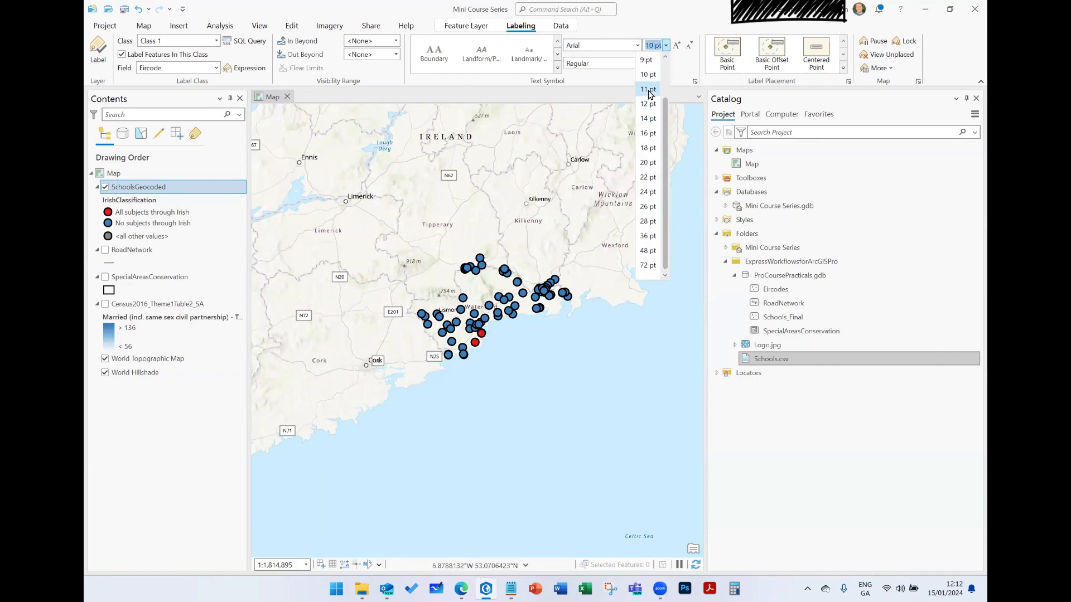
click(661, 63)
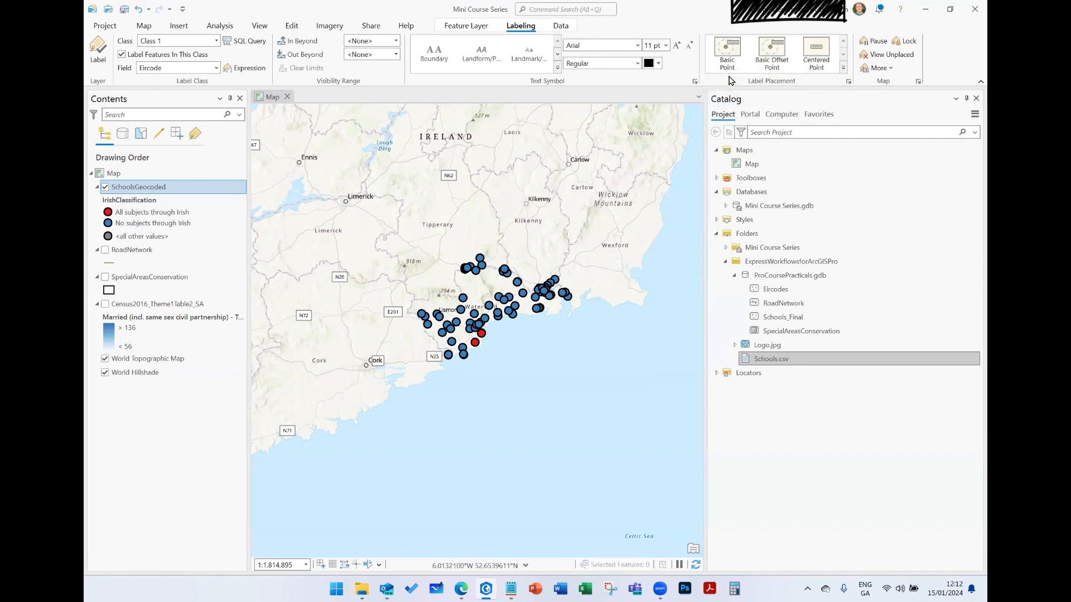
mouse_move(771, 53)
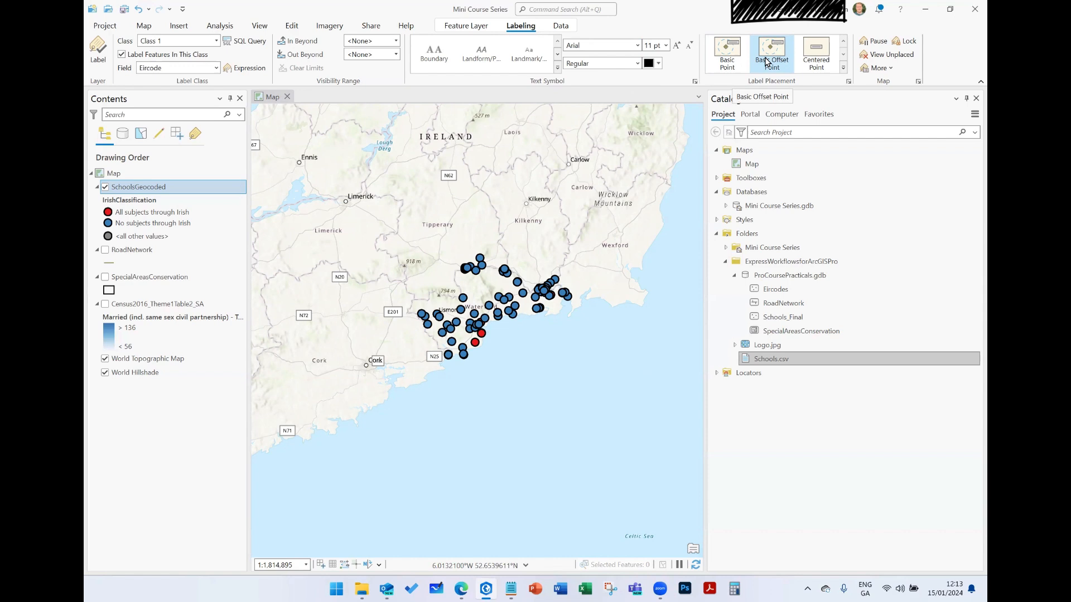
mouse_move(697, 91)
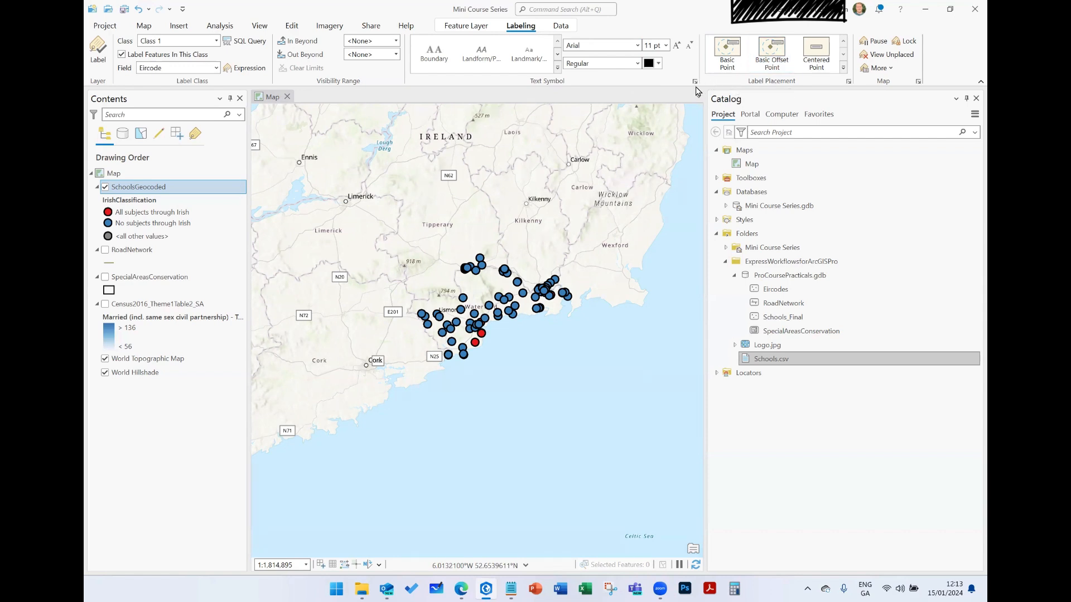
mouse_move(694, 81)
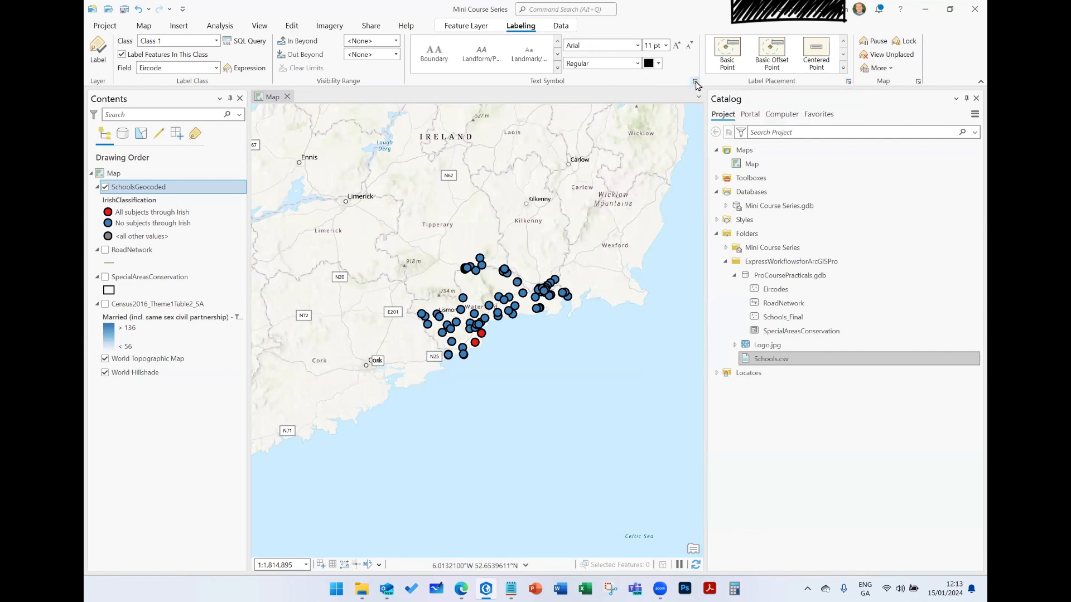
mouse_move(695, 84)
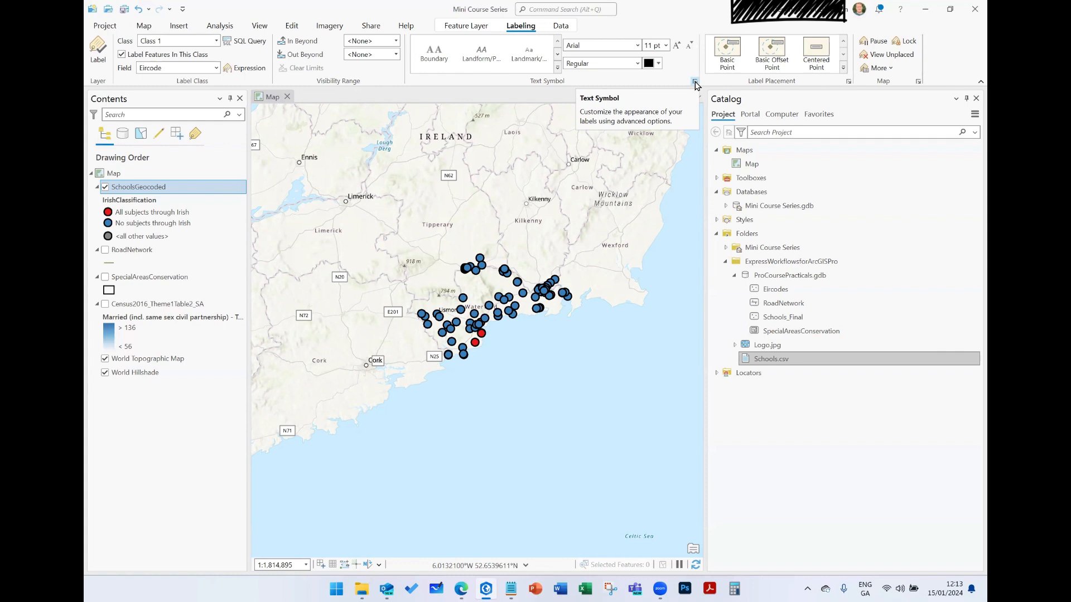
mouse_move(97, 50)
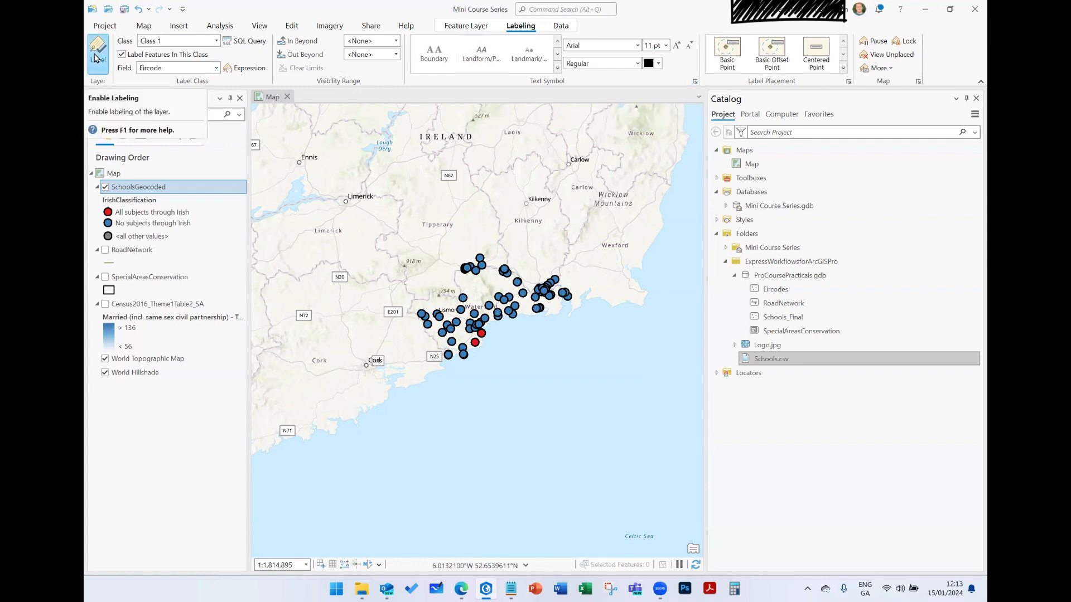
Step: Enable labeling, trying Basic Point before settling on Basic Offset Point placement
click(100, 45)
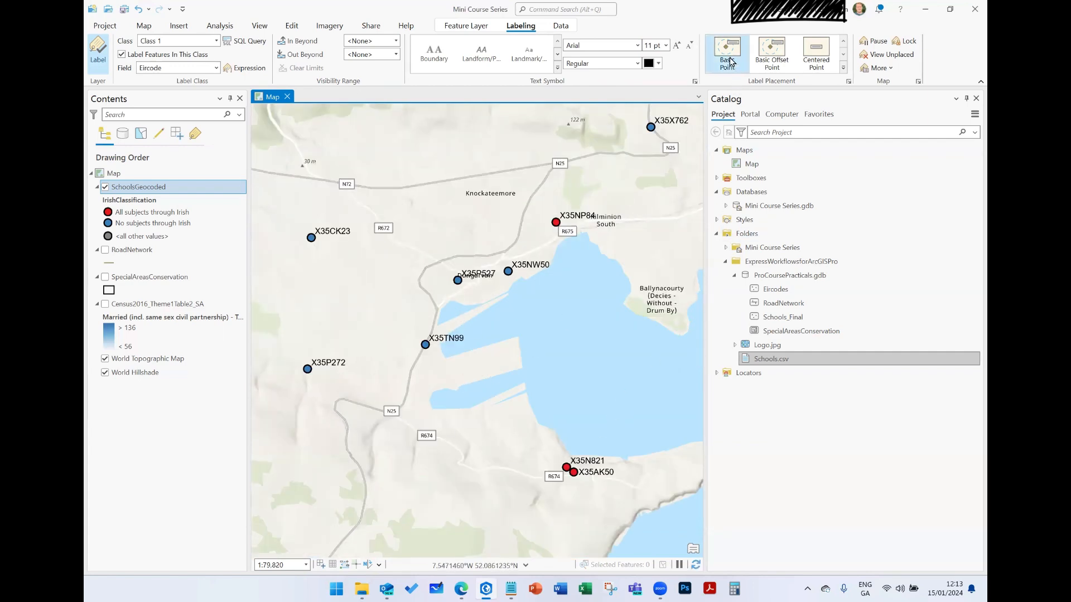
click(726, 53)
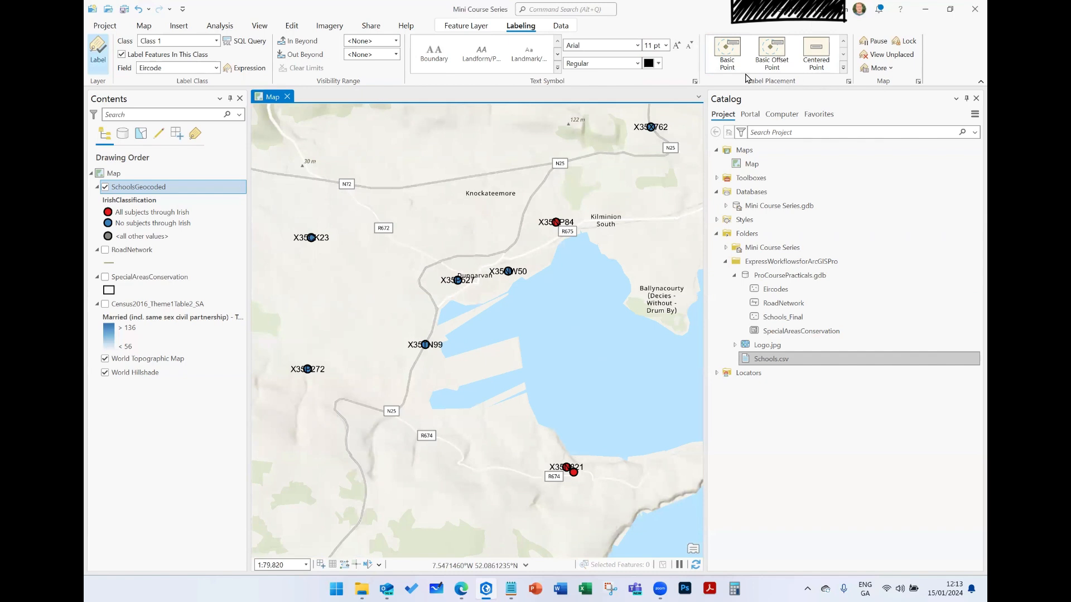
click(726, 50)
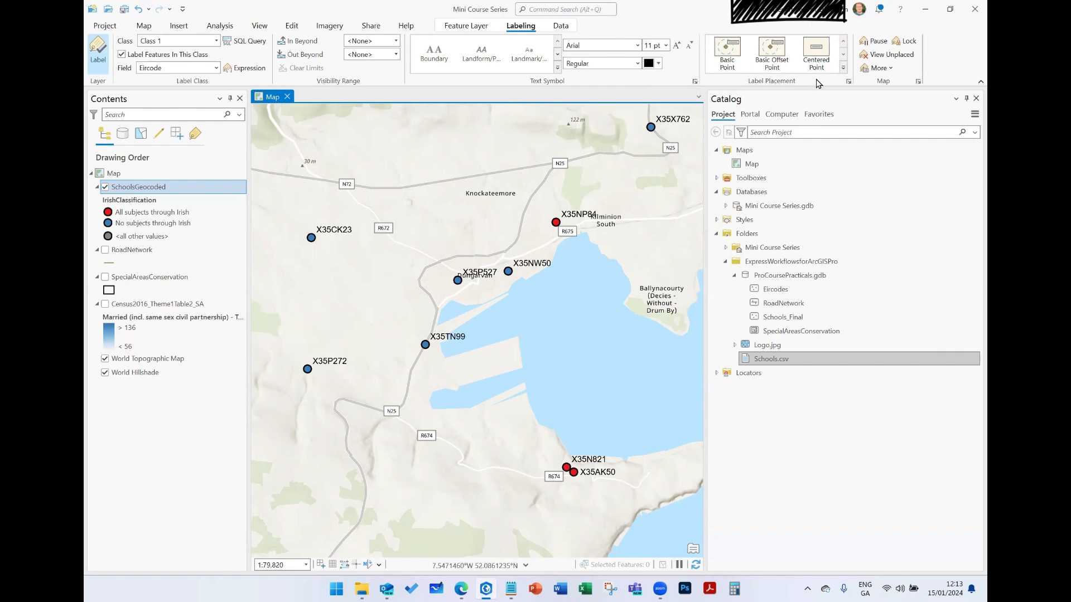
mouse_move(849, 82)
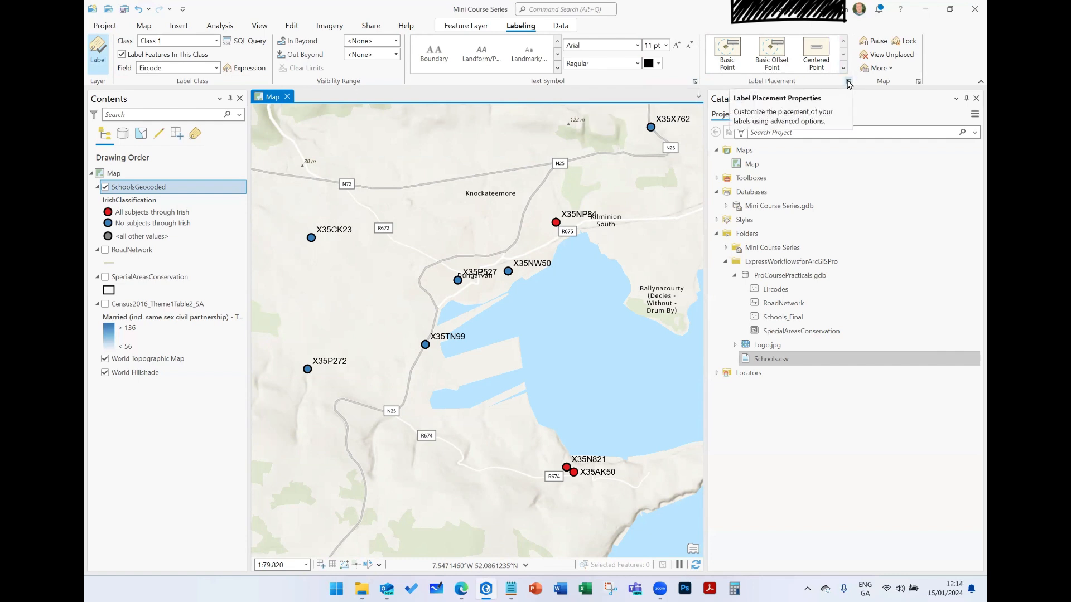
mouse_move(707, 83)
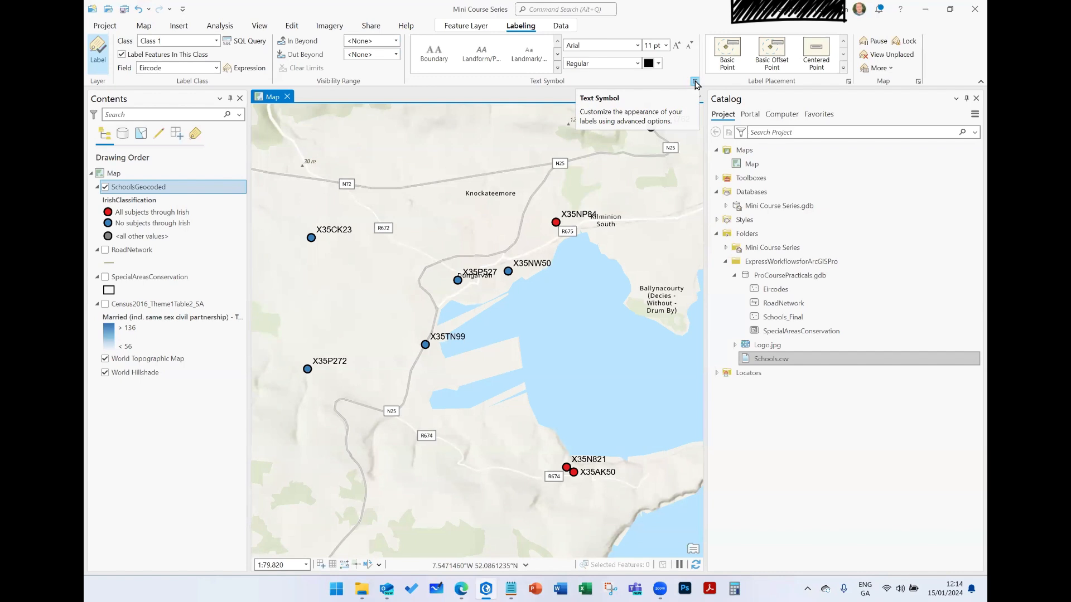
Step: In the Label Class pane, apply a white halo and view the Formatting and Position tabs
click(693, 82)
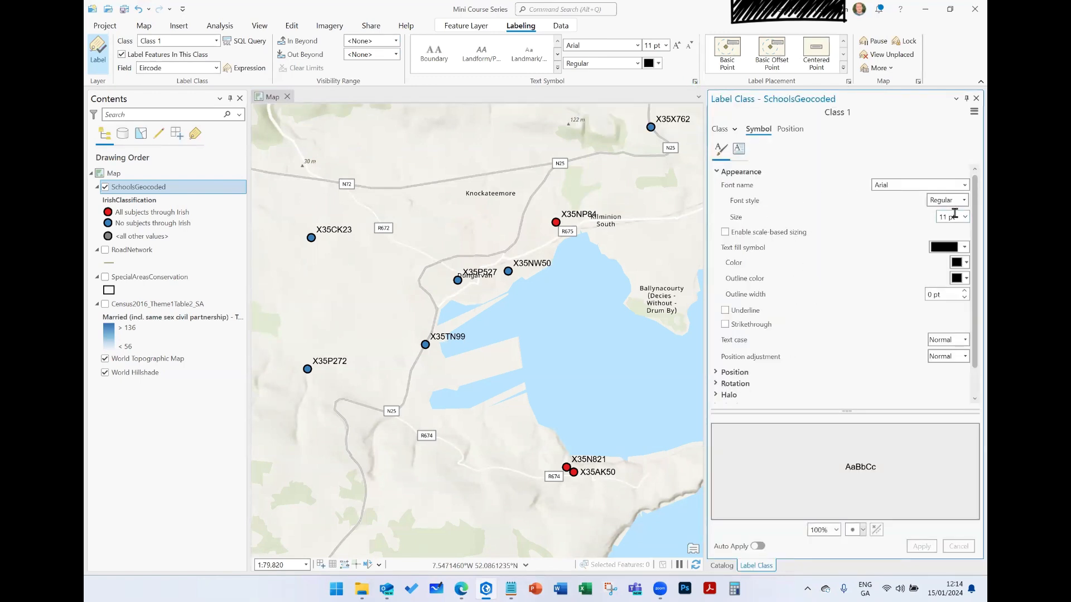
mouse_move(720, 373)
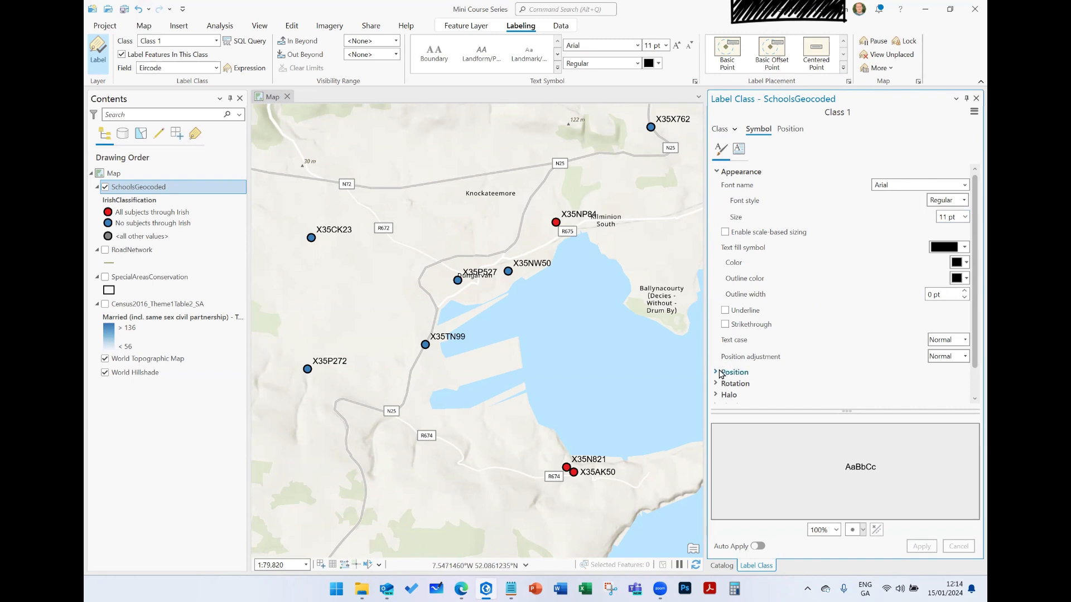
click(732, 372)
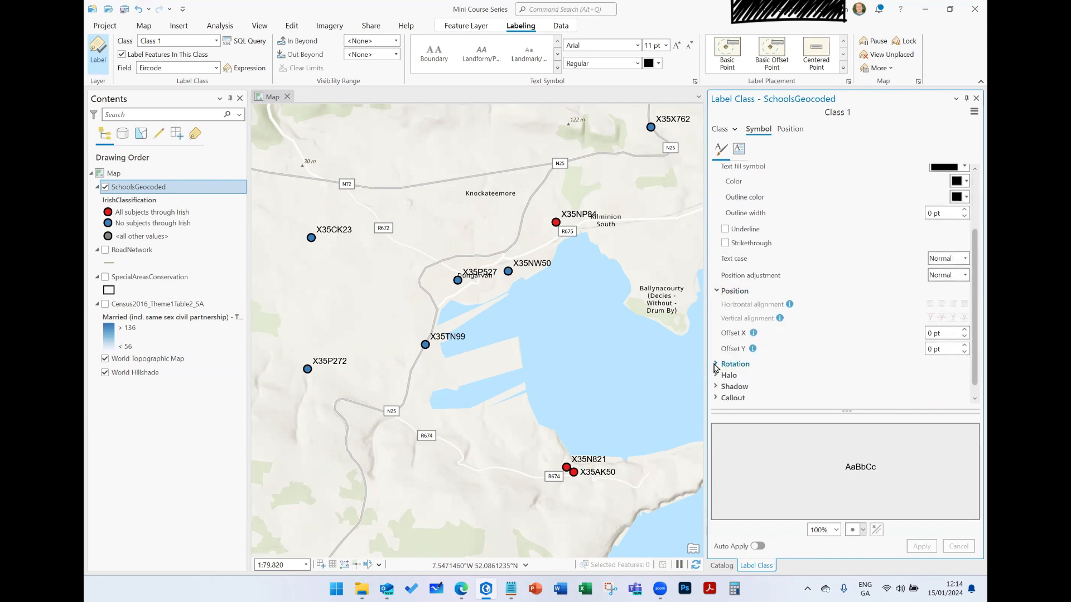
click(728, 375)
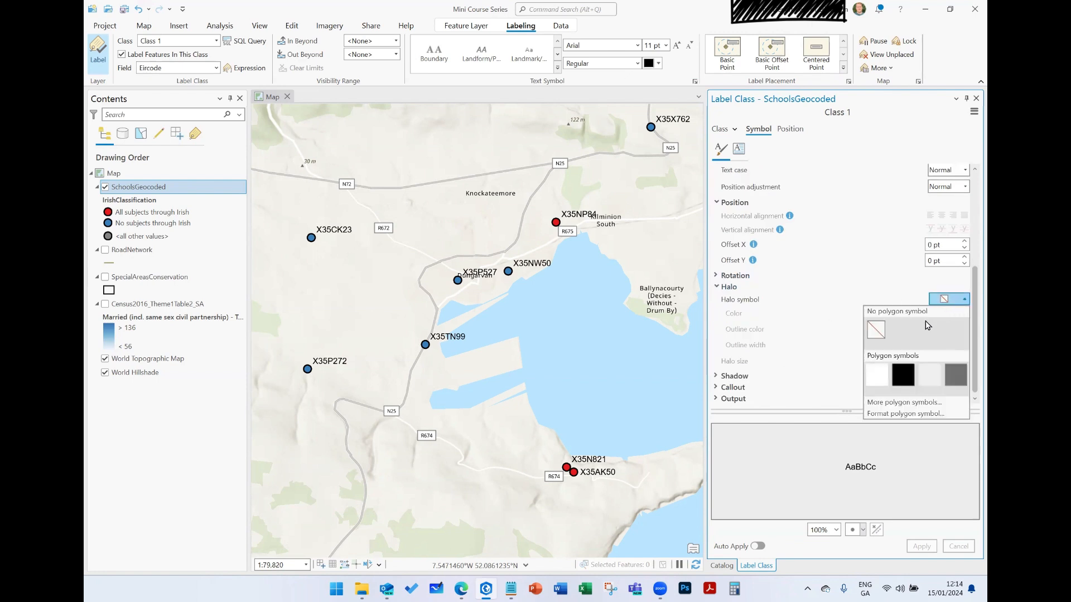
click(877, 374)
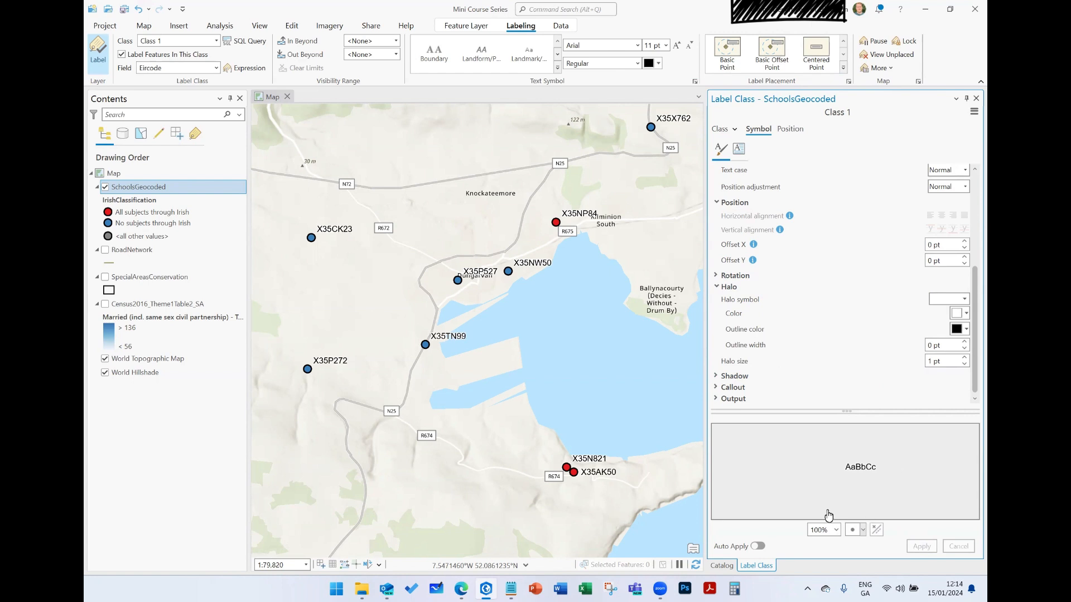
mouse_move(856, 375)
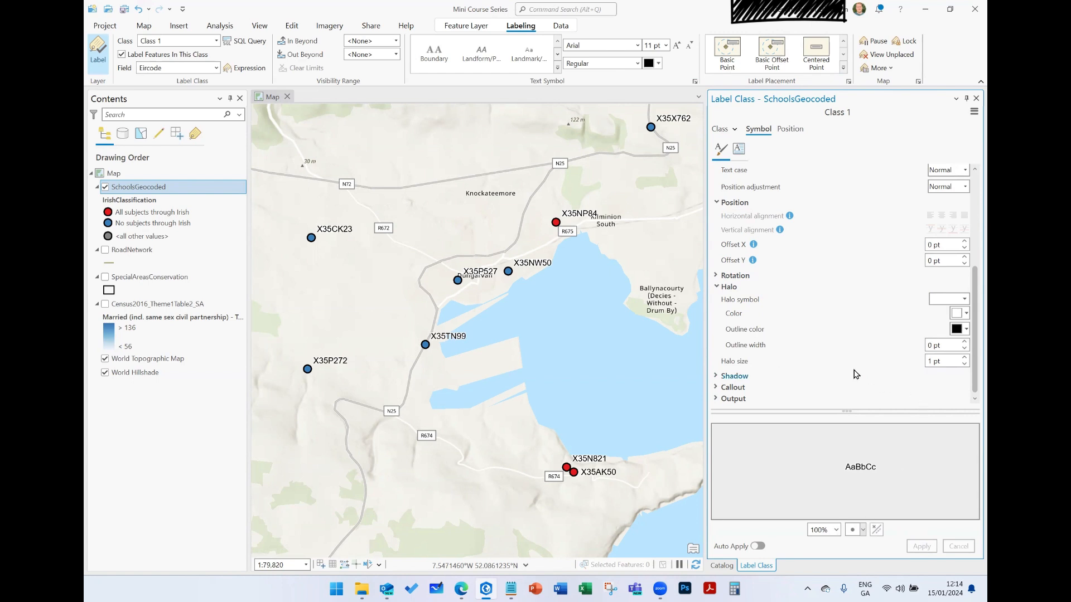
click(738, 150)
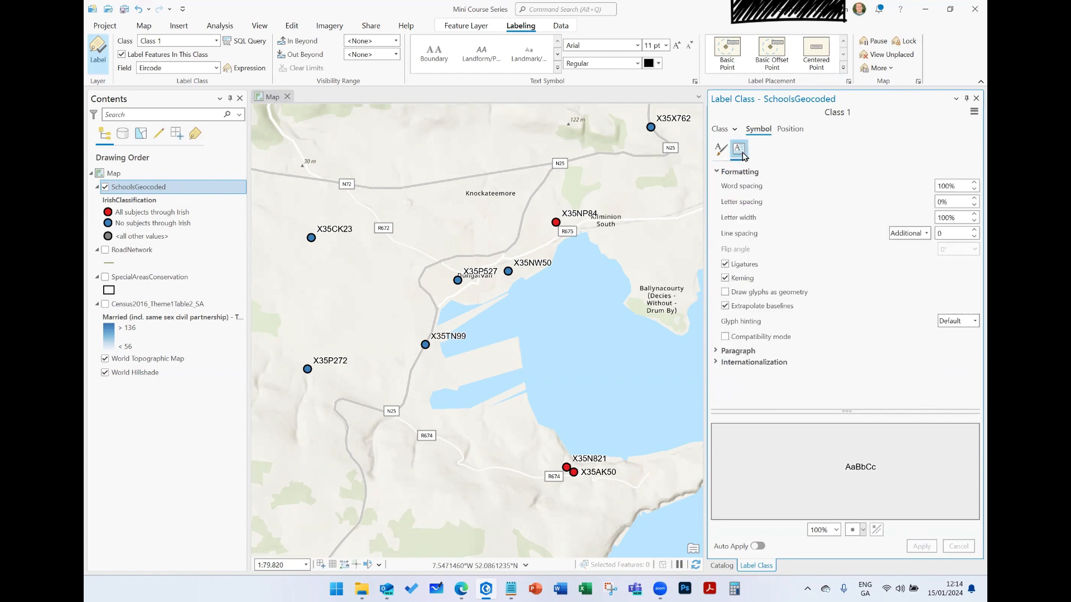
click(790, 128)
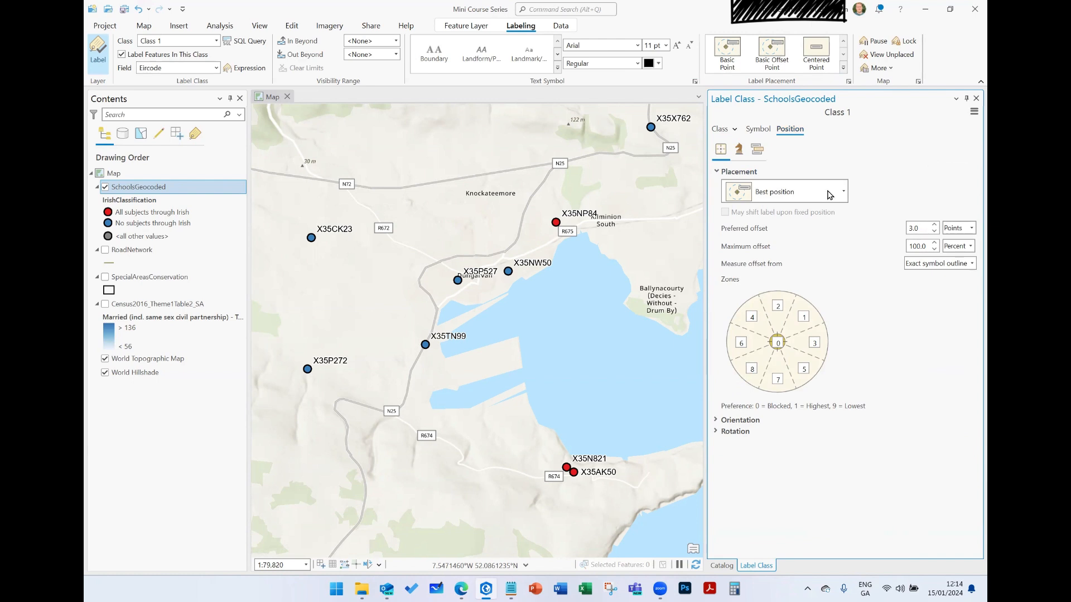
Step: Change label placement from Best position to 'Top of point'
click(843, 191)
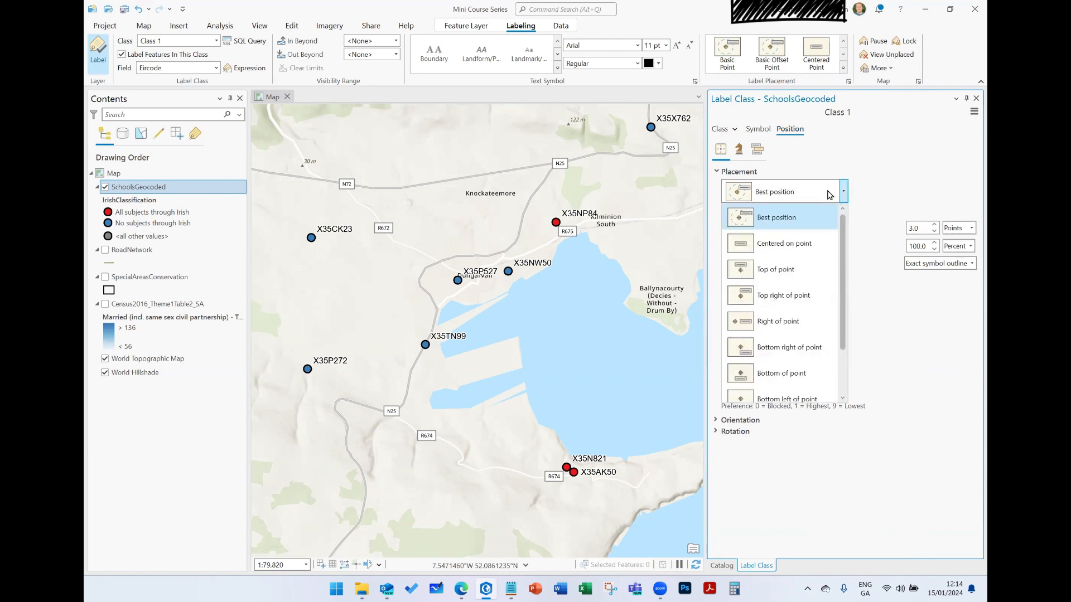
mouse_move(807, 79)
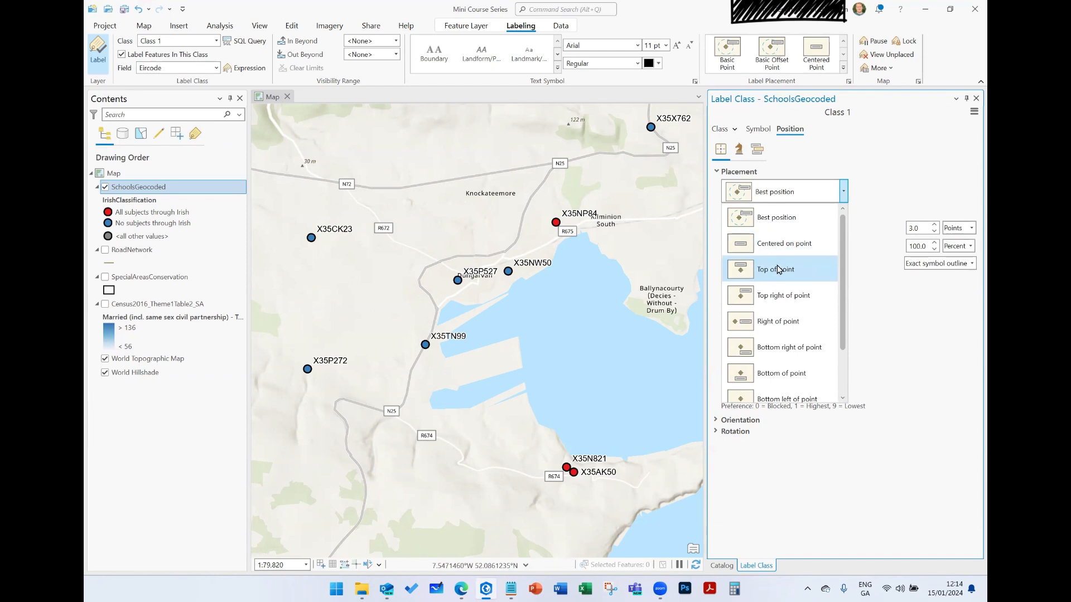
click(775, 269)
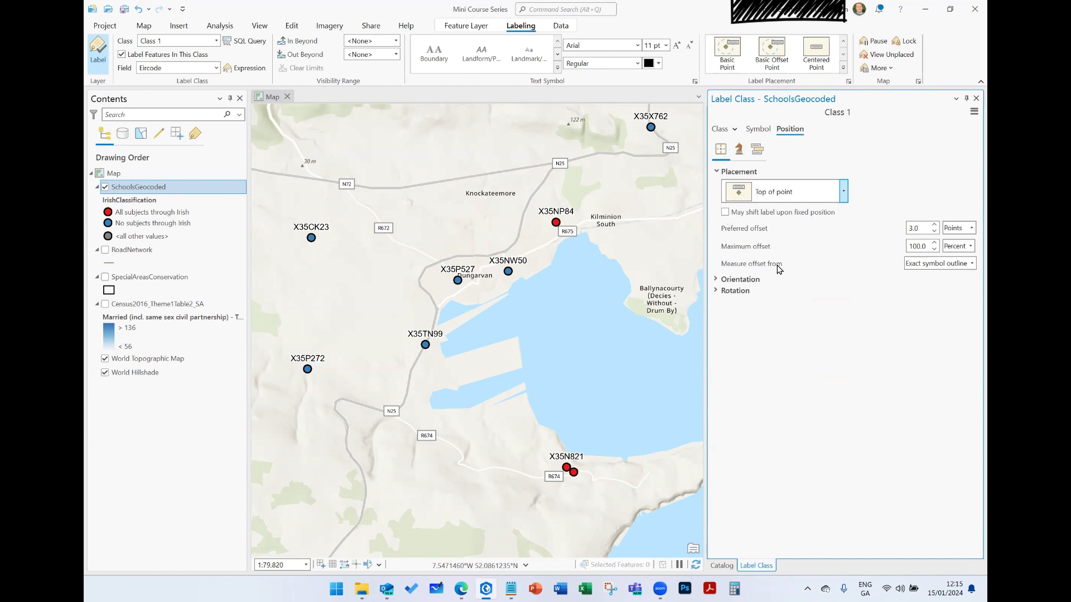
click(756, 149)
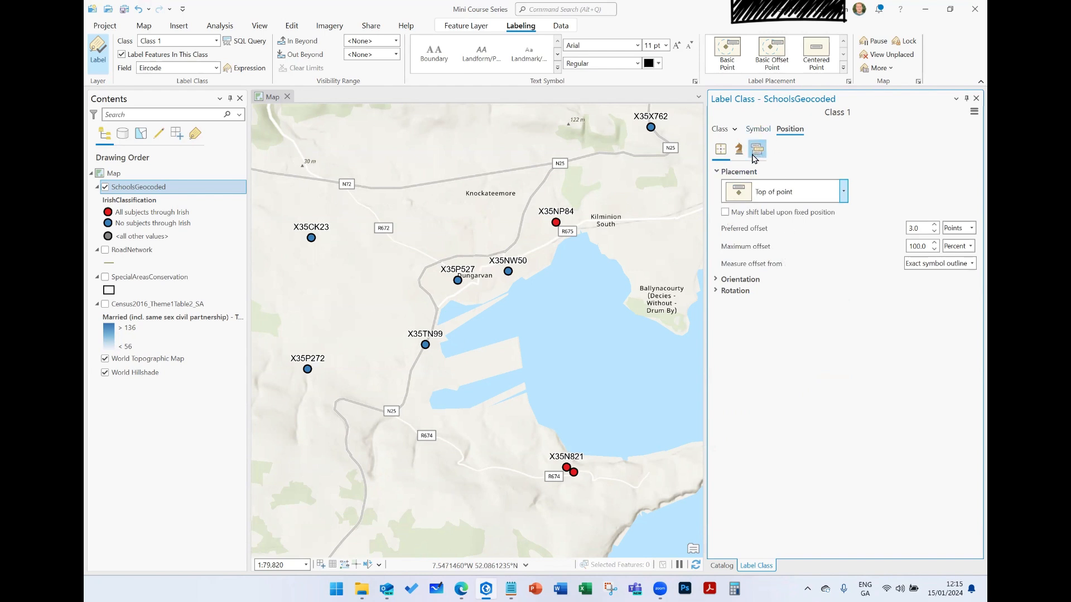
Step: Review the Fitting strategy and Conflict resolution label options without changes
click(756, 149)
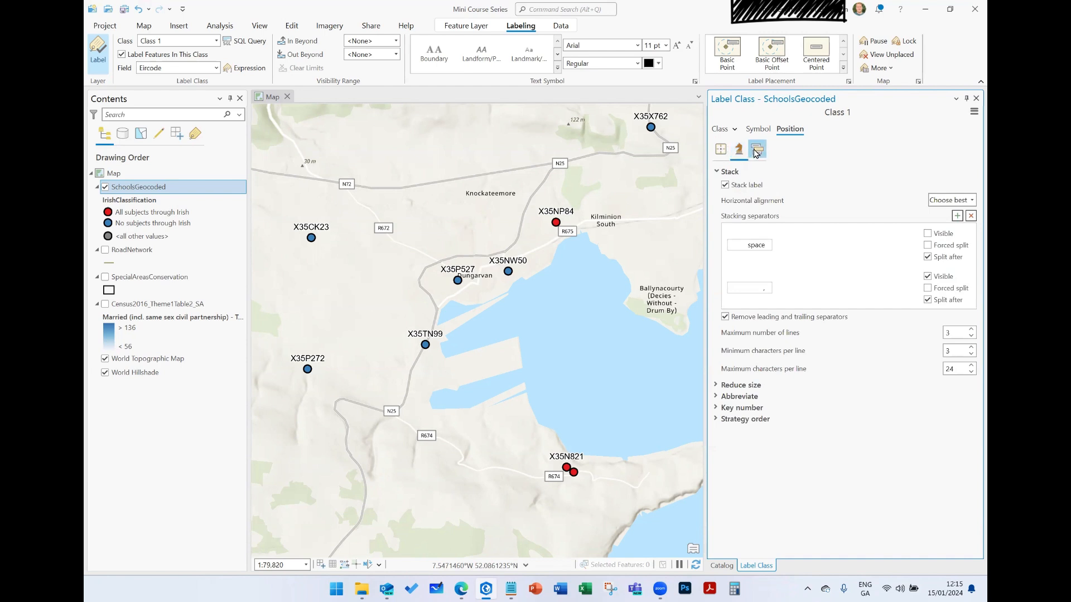
click(757, 150)
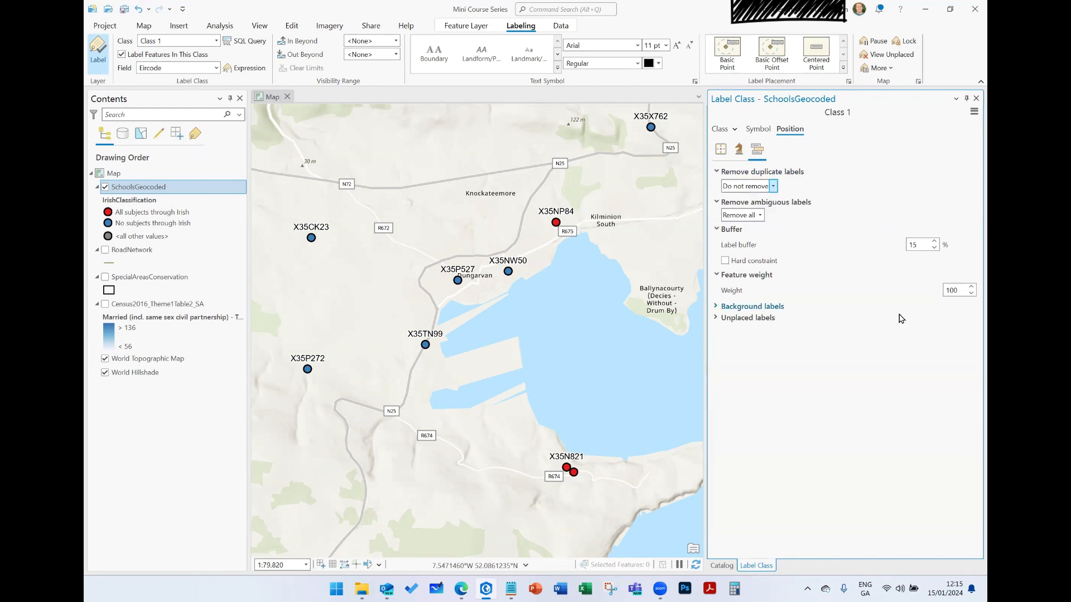
mouse_move(783, 179)
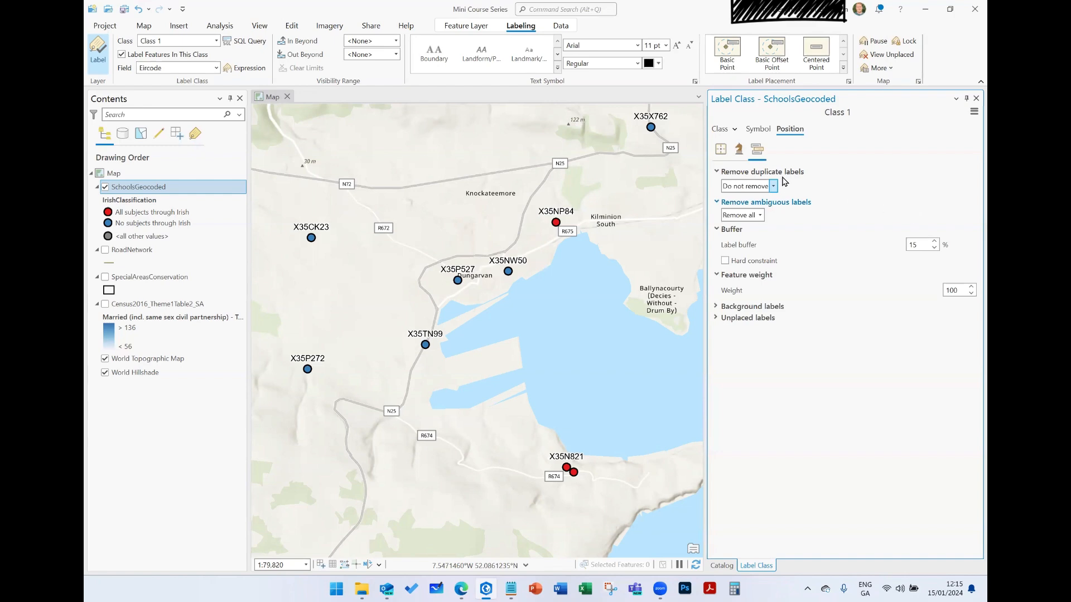
click(720, 149)
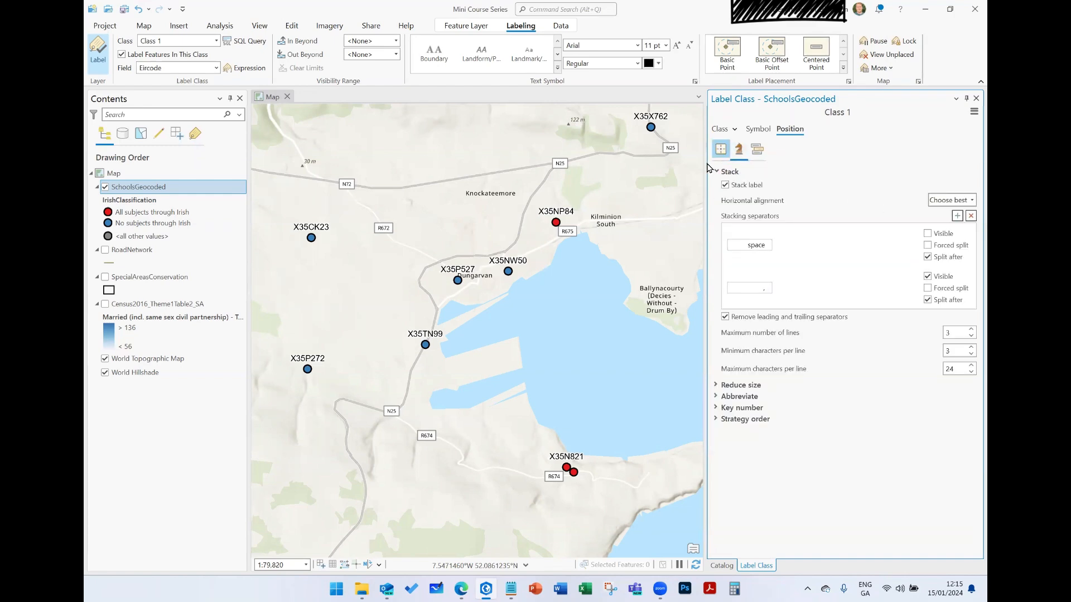
scroll(down, 3)
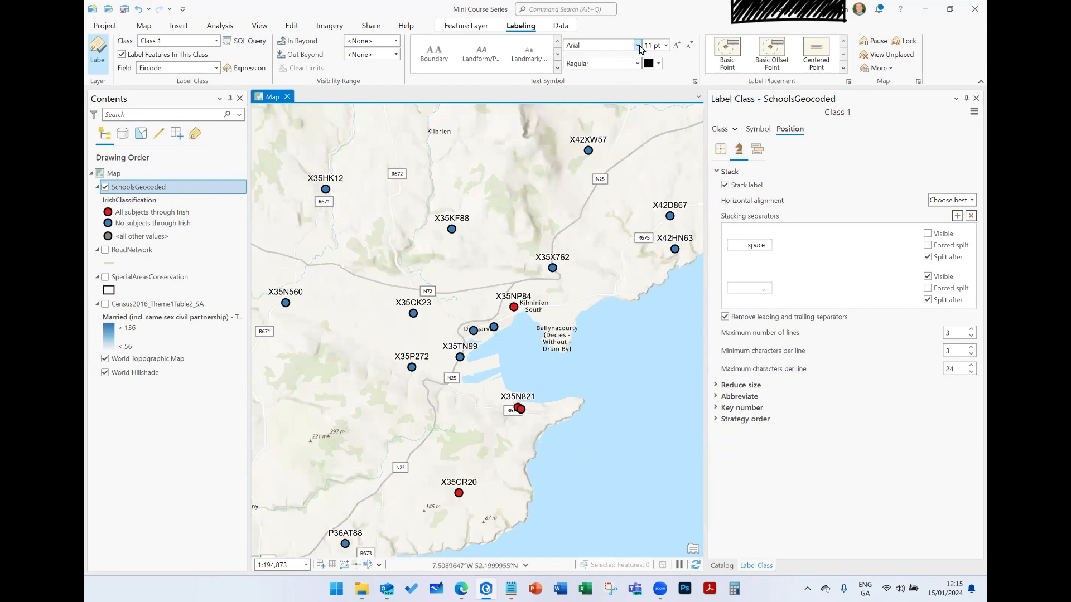
Step: Set the label font style to Arial Black at 8 pt
click(638, 45)
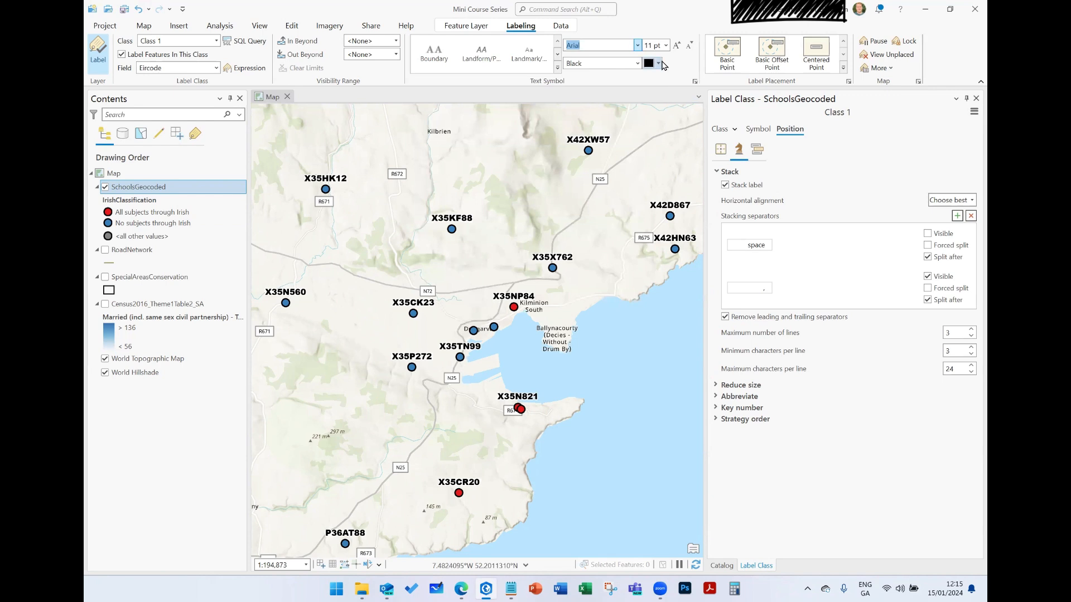
click(670, 46)
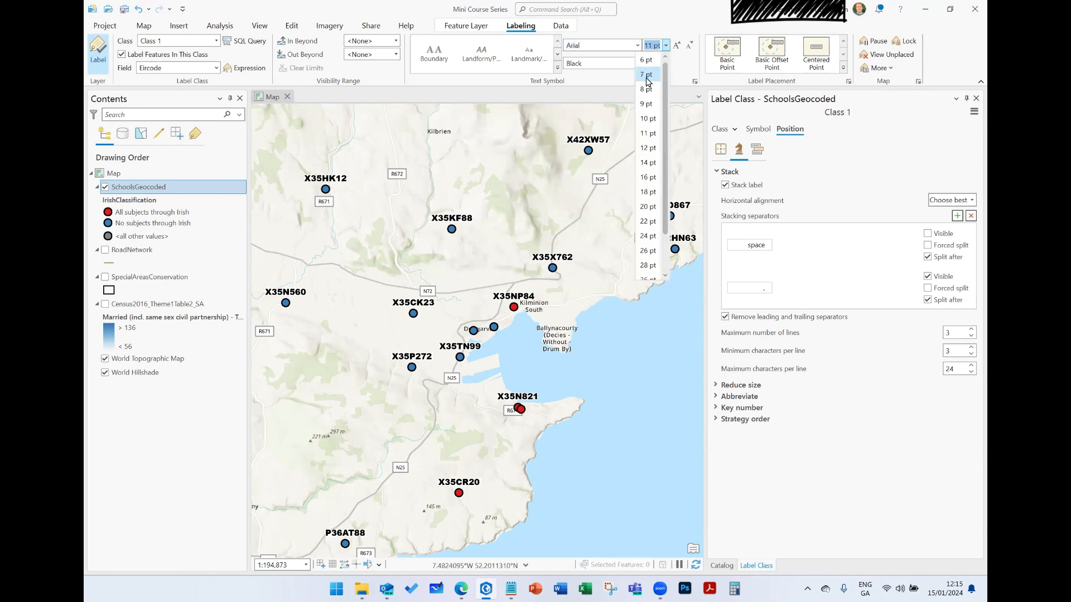
click(646, 89)
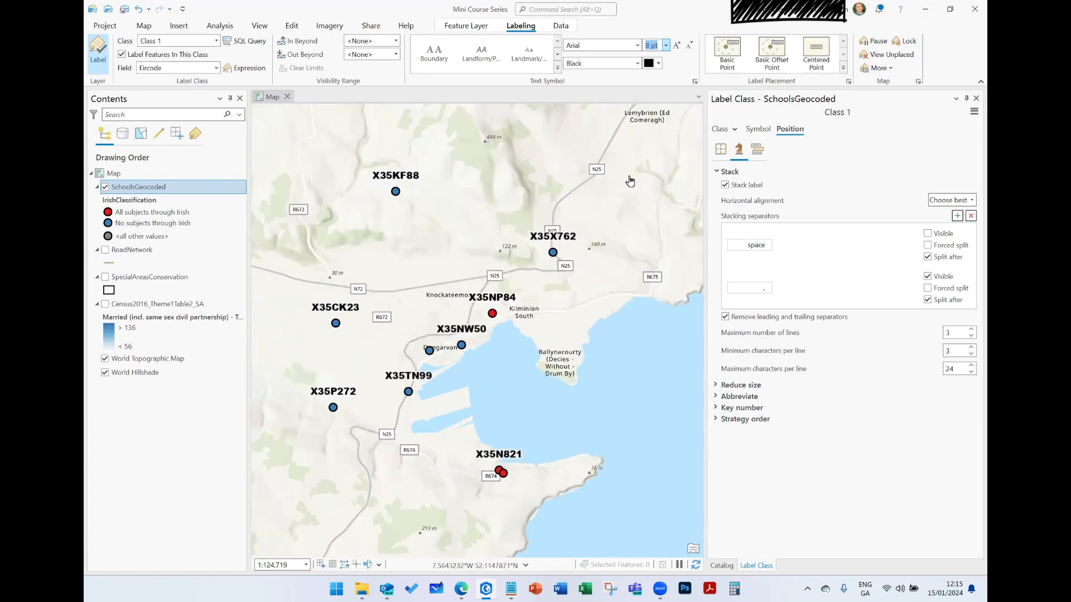
click(758, 129)
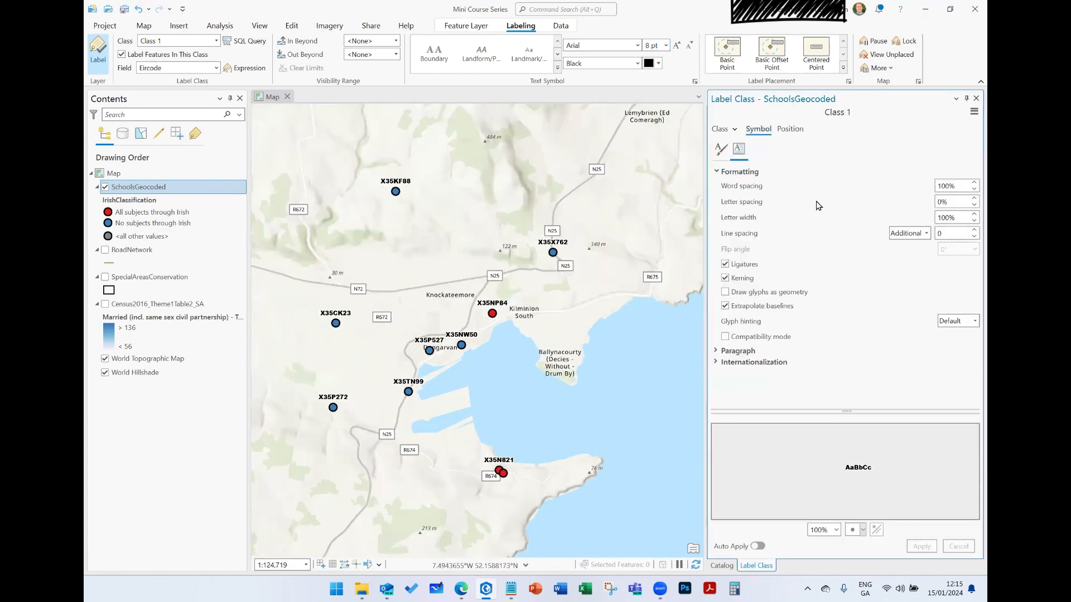
Step: Set the label text colour to white and the halo colour to black
click(737, 149)
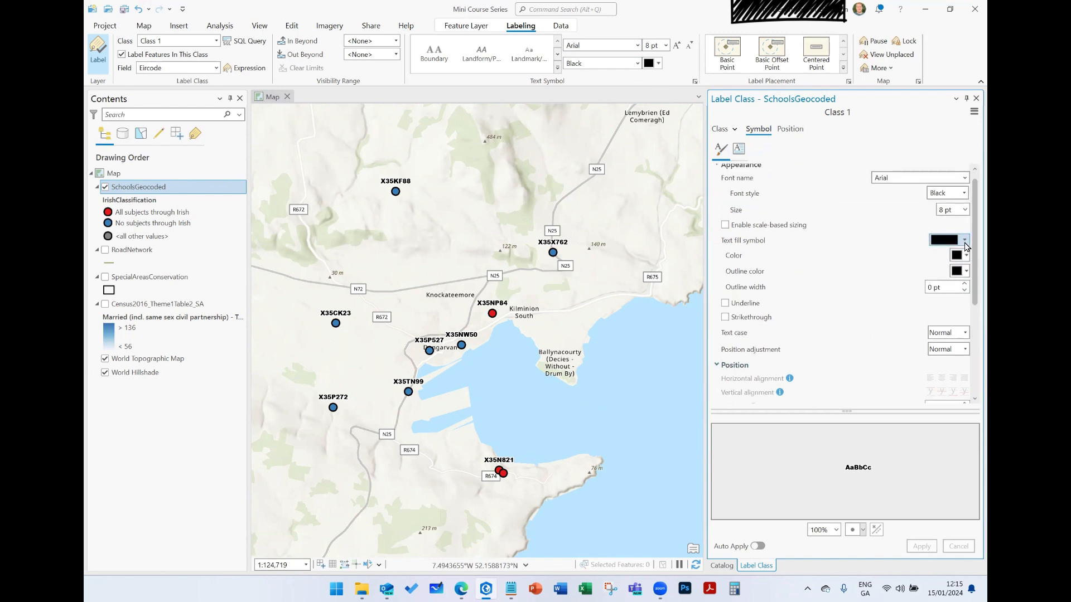
click(966, 240)
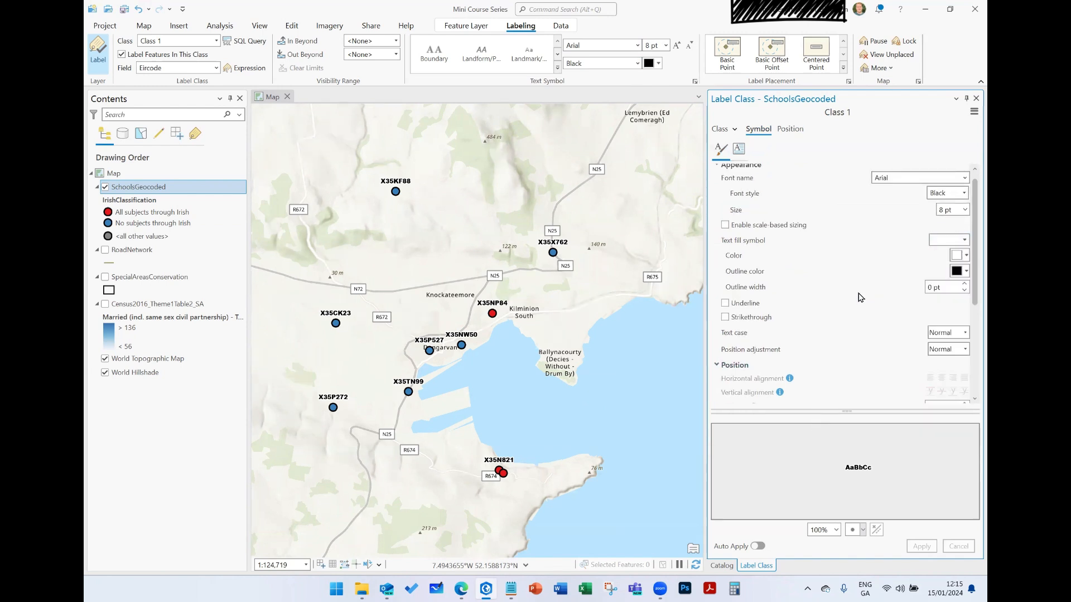
scroll(down, 3)
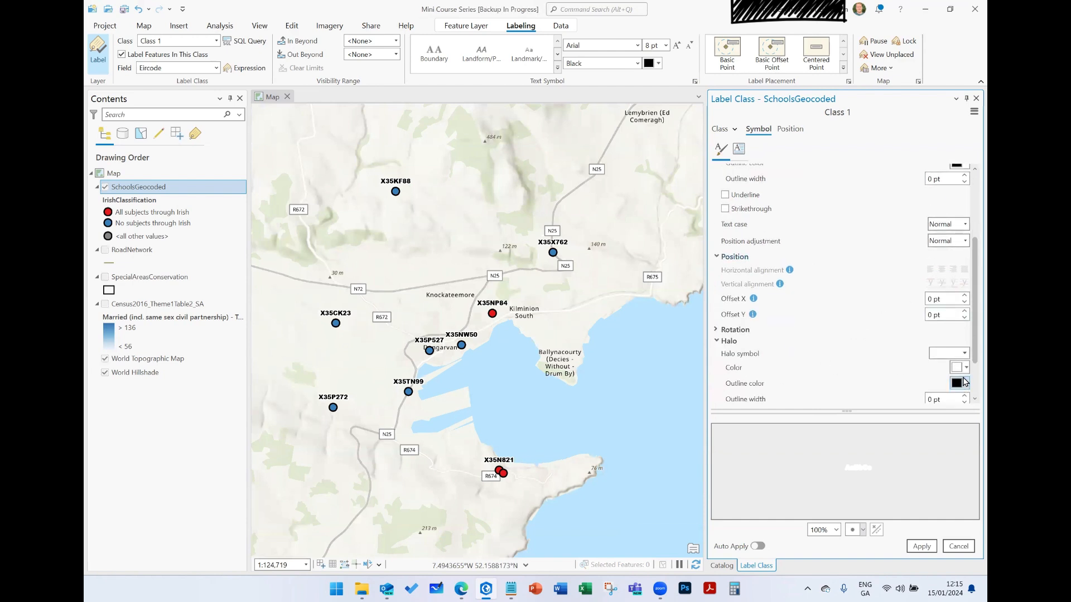
click(957, 368)
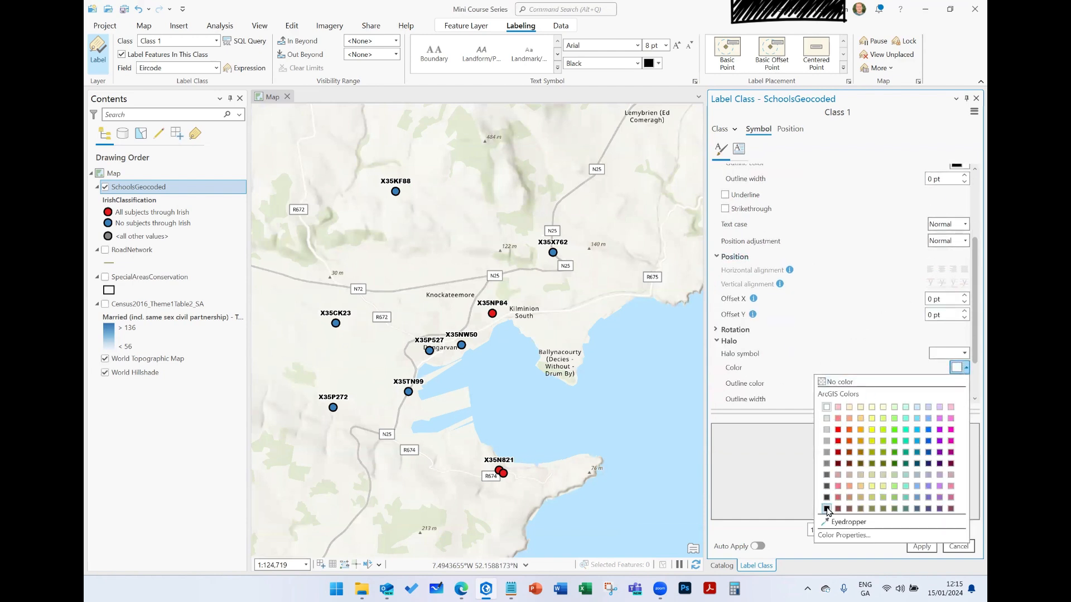
click(825, 509)
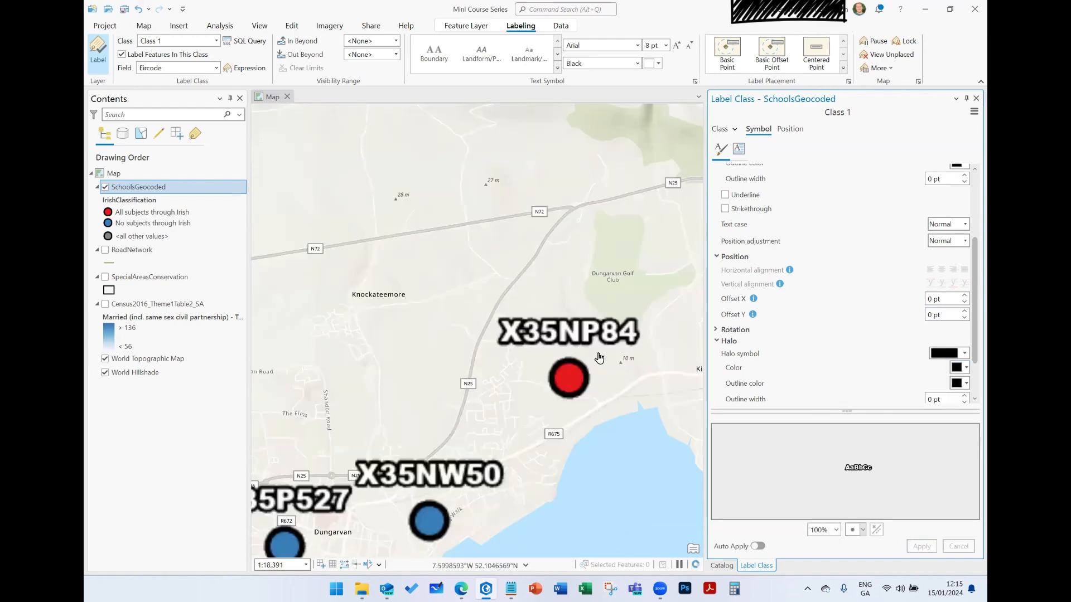
scroll(down, 3)
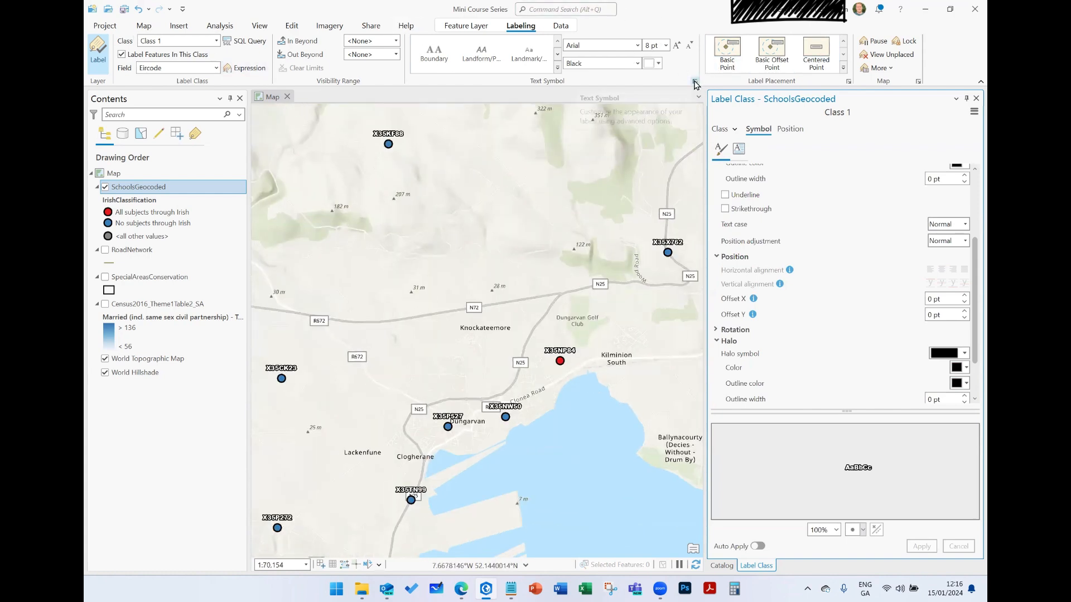
mouse_move(695, 83)
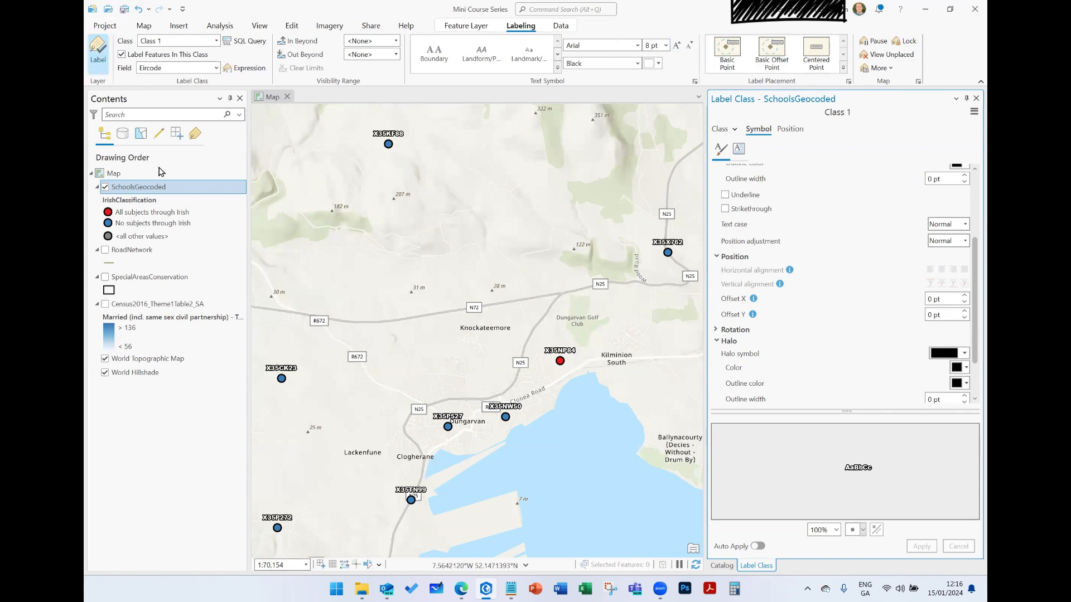
mouse_move(275, 201)
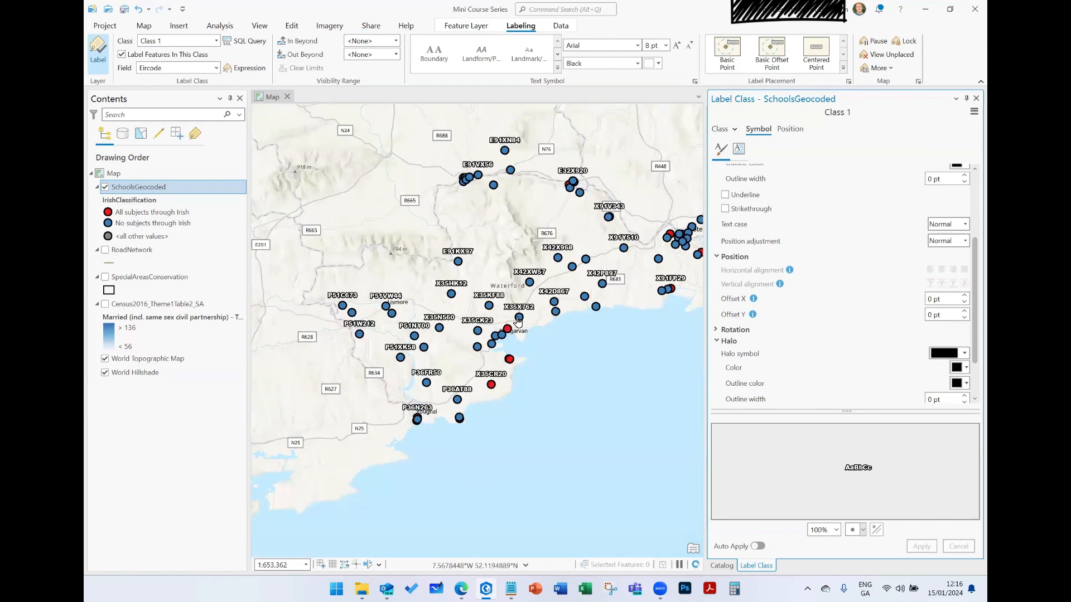
scroll(down, 3)
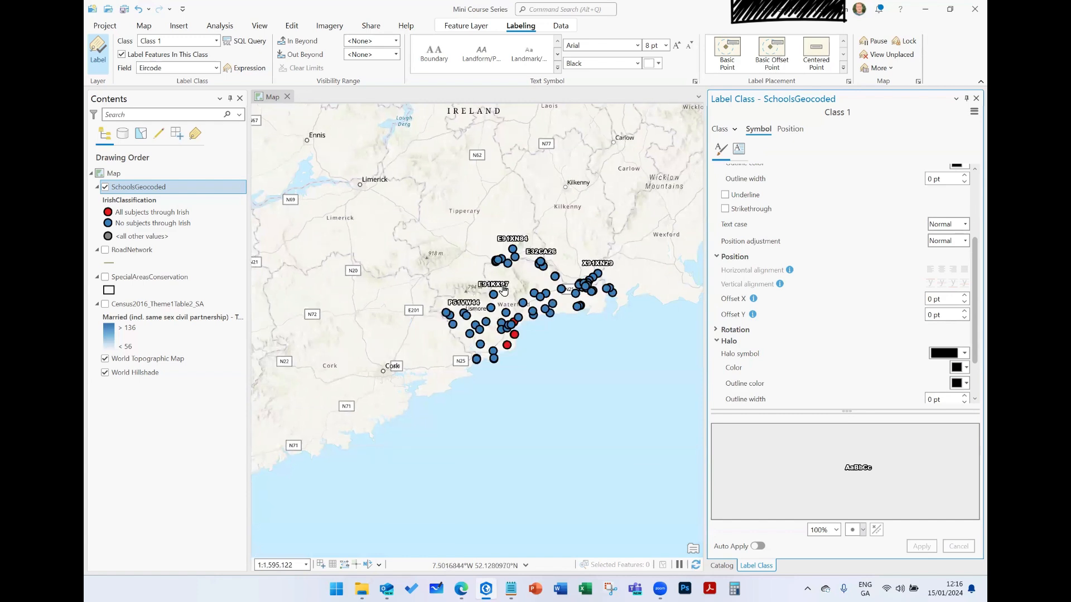
mouse_move(511, 265)
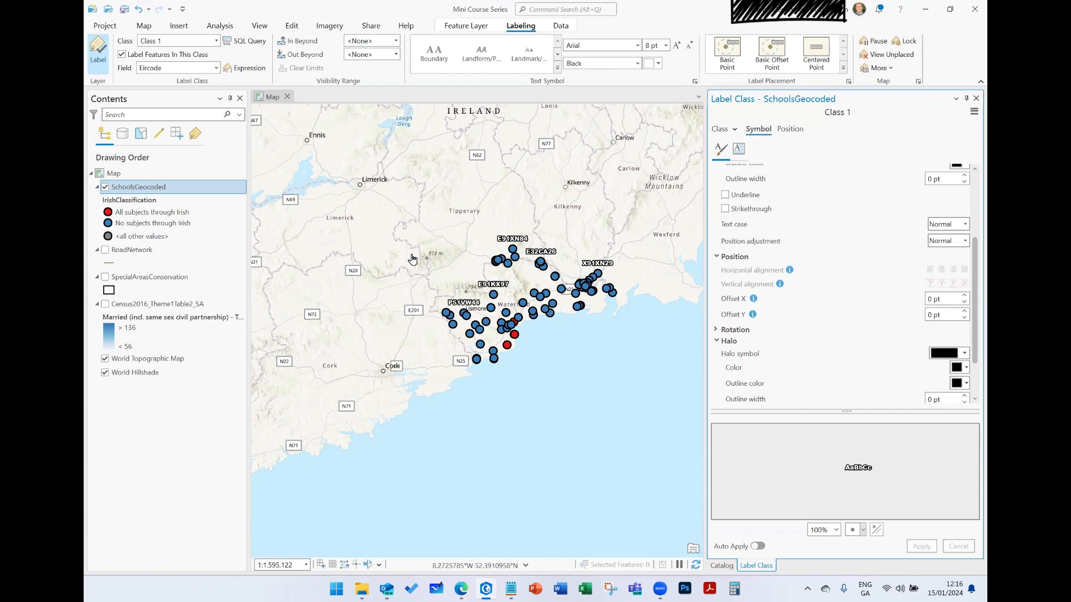
mouse_move(431, 234)
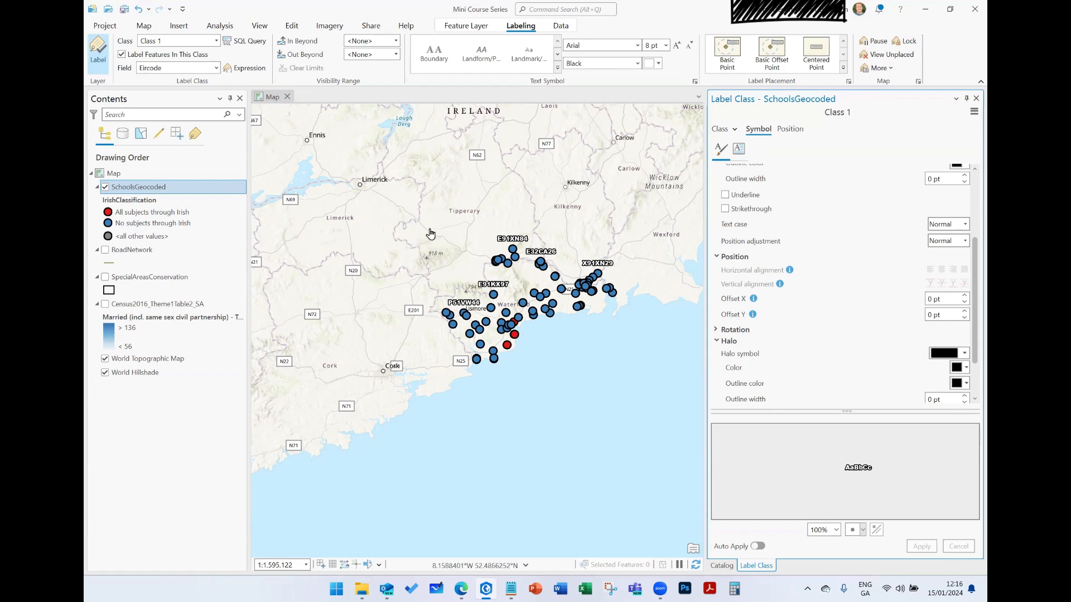